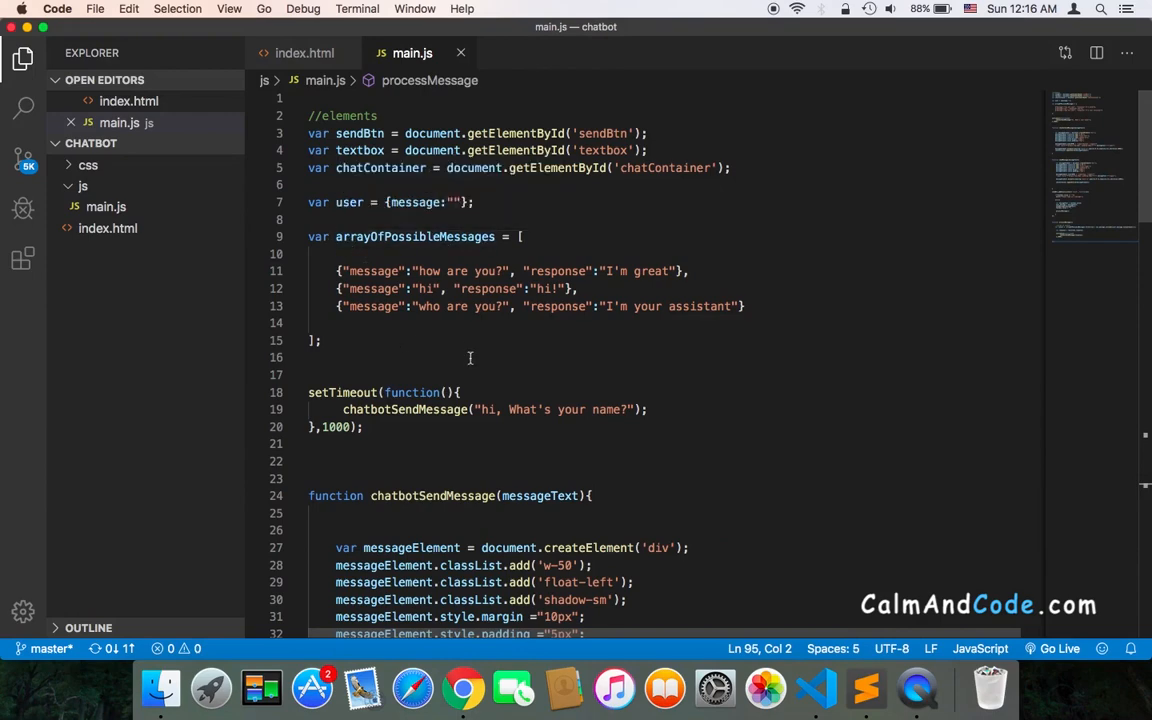
Send the chatbot the message 'whats your name?' and see no reply.
scroll(down, 3)
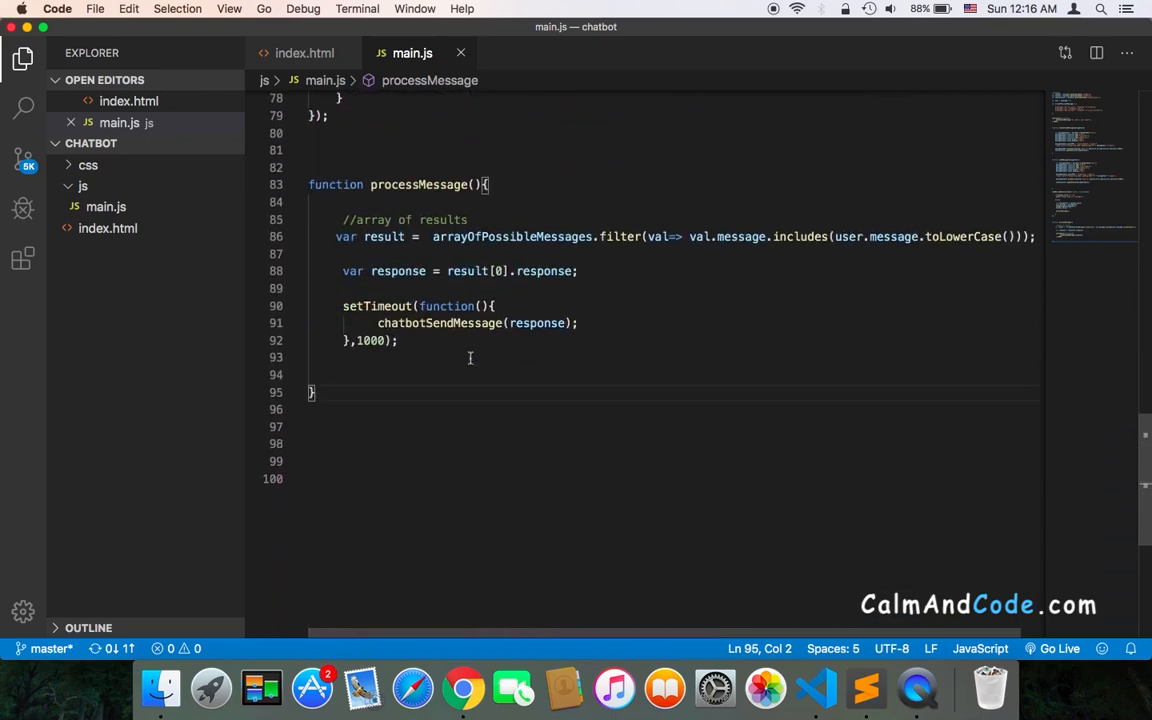
scroll(down, 3)
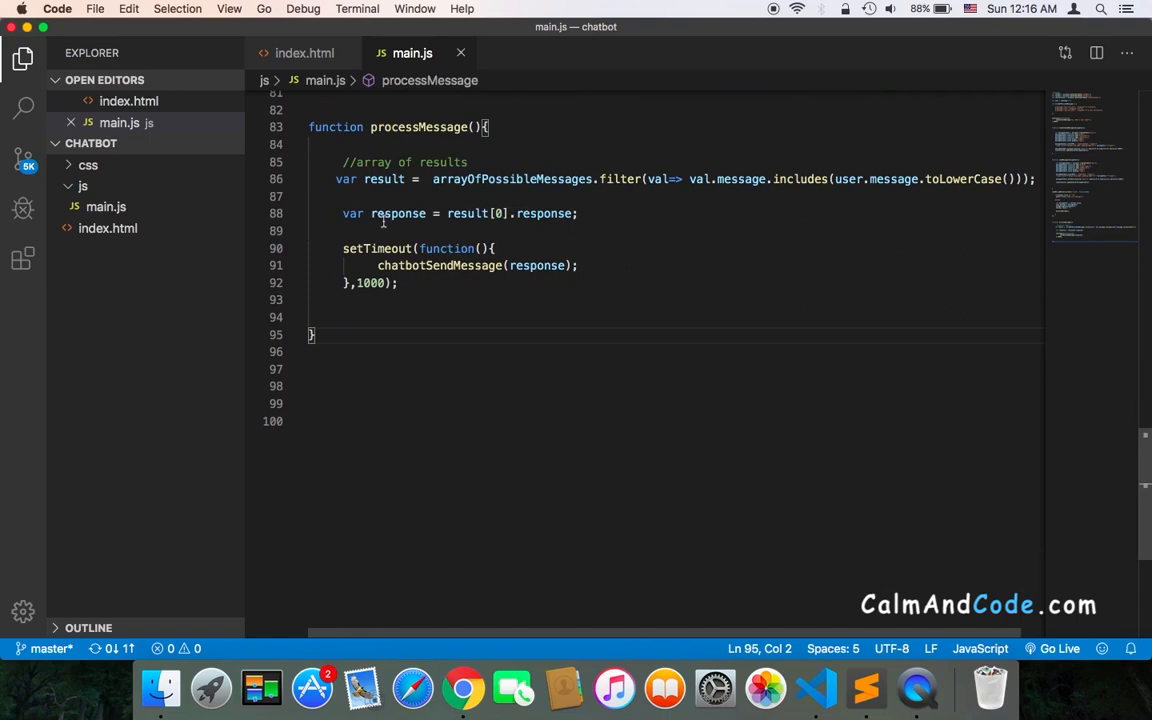
mouse_move(400, 212)
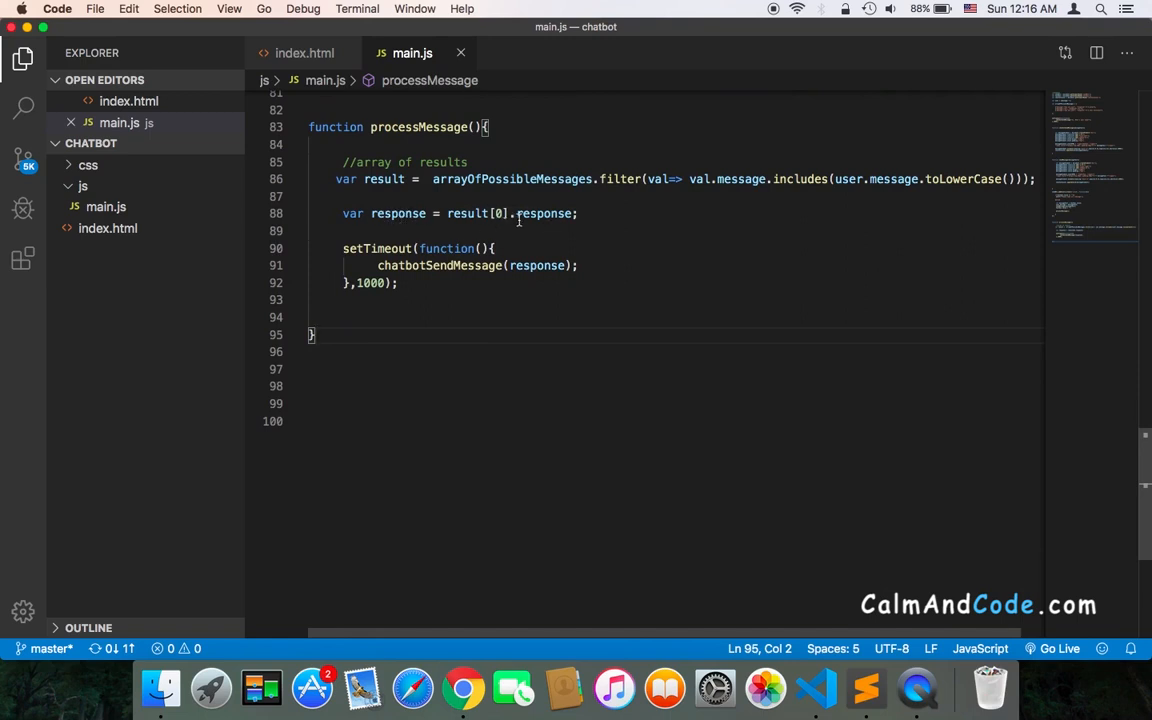
mouse_move(696, 178)
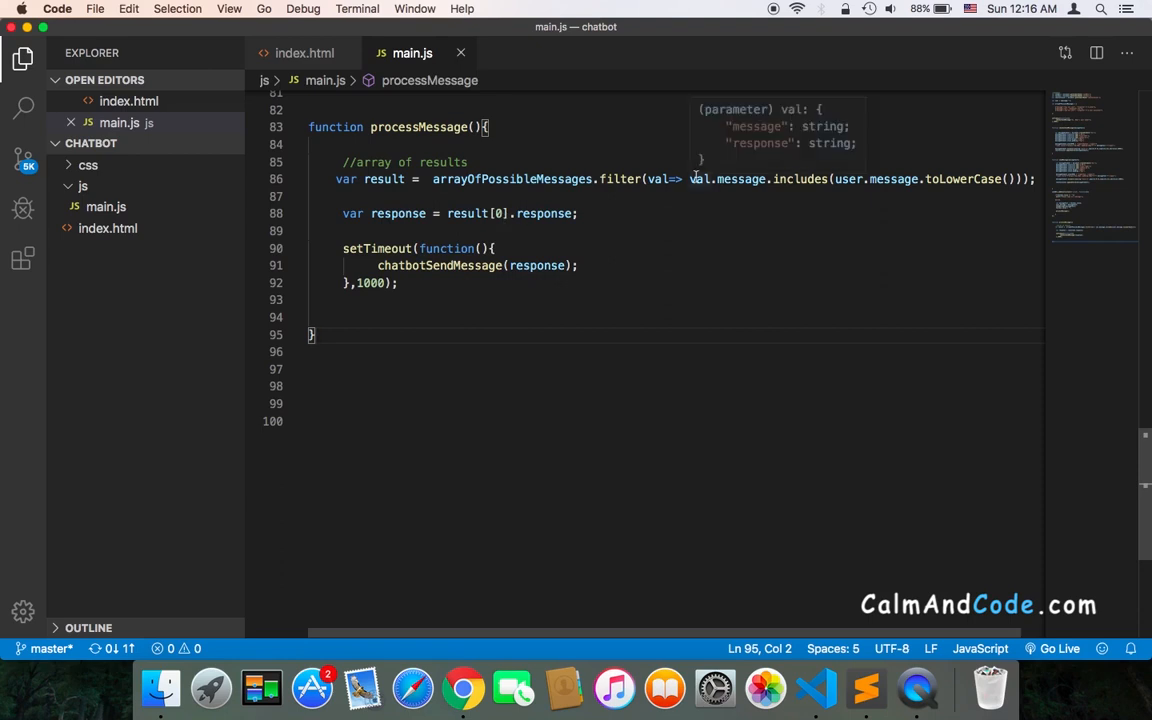
mouse_move(946, 194)
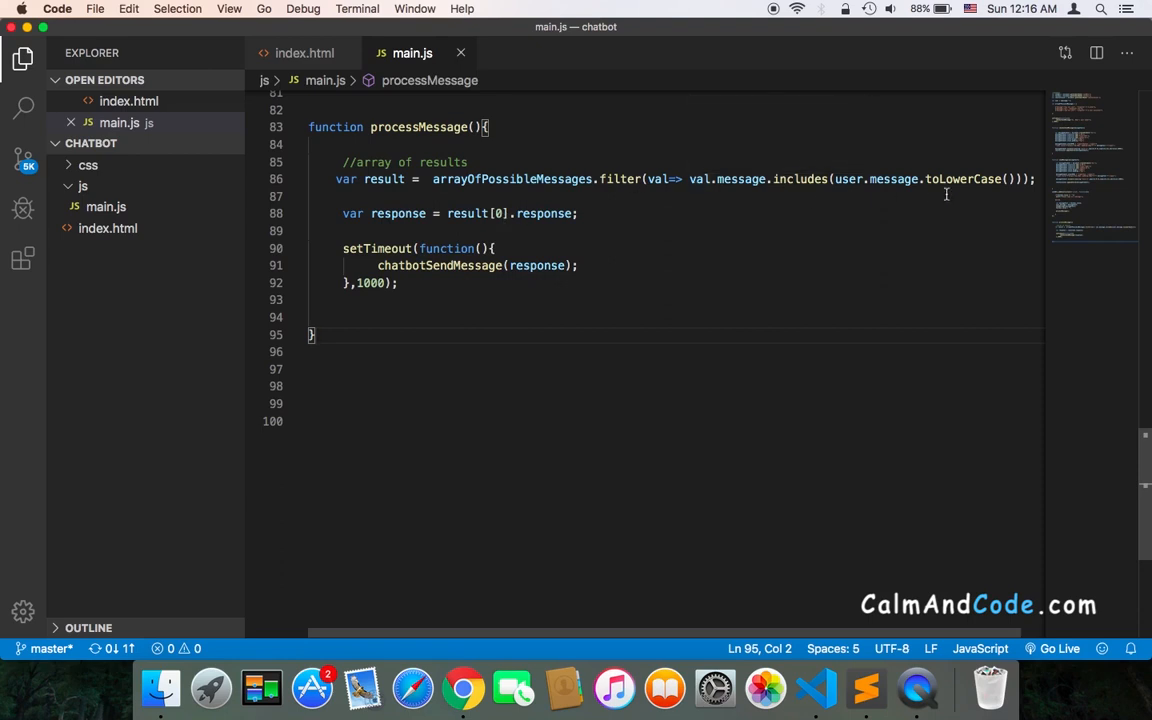
mouse_move(632, 220)
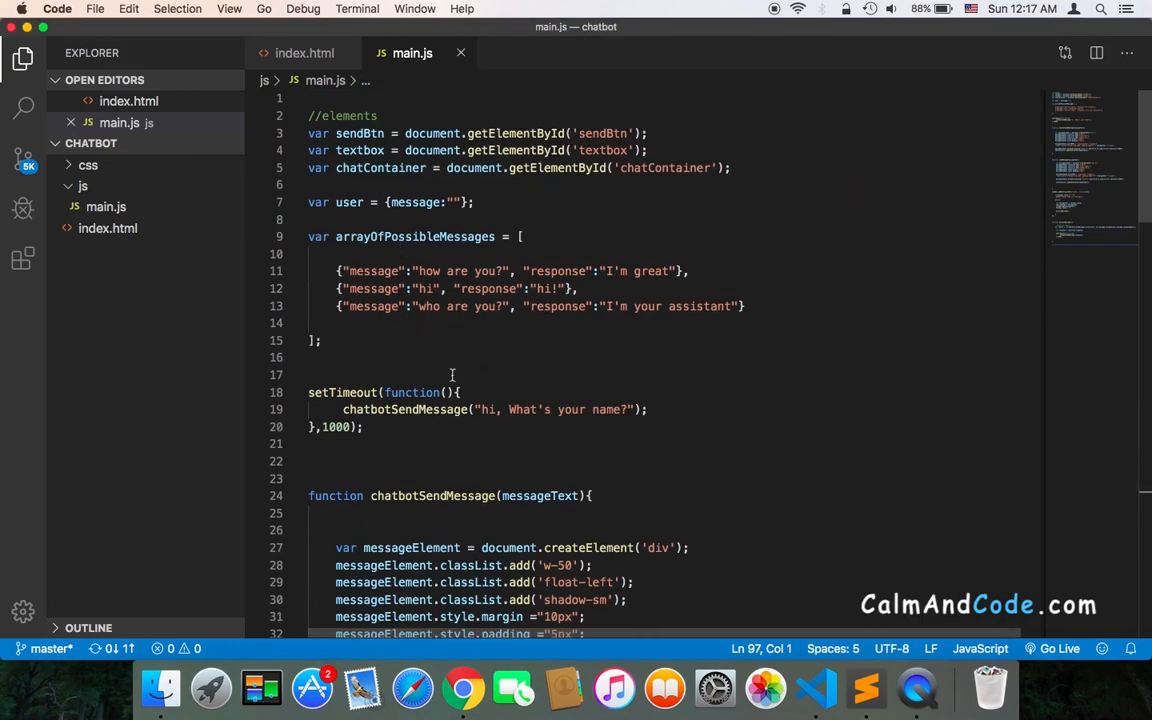
click(464, 688)
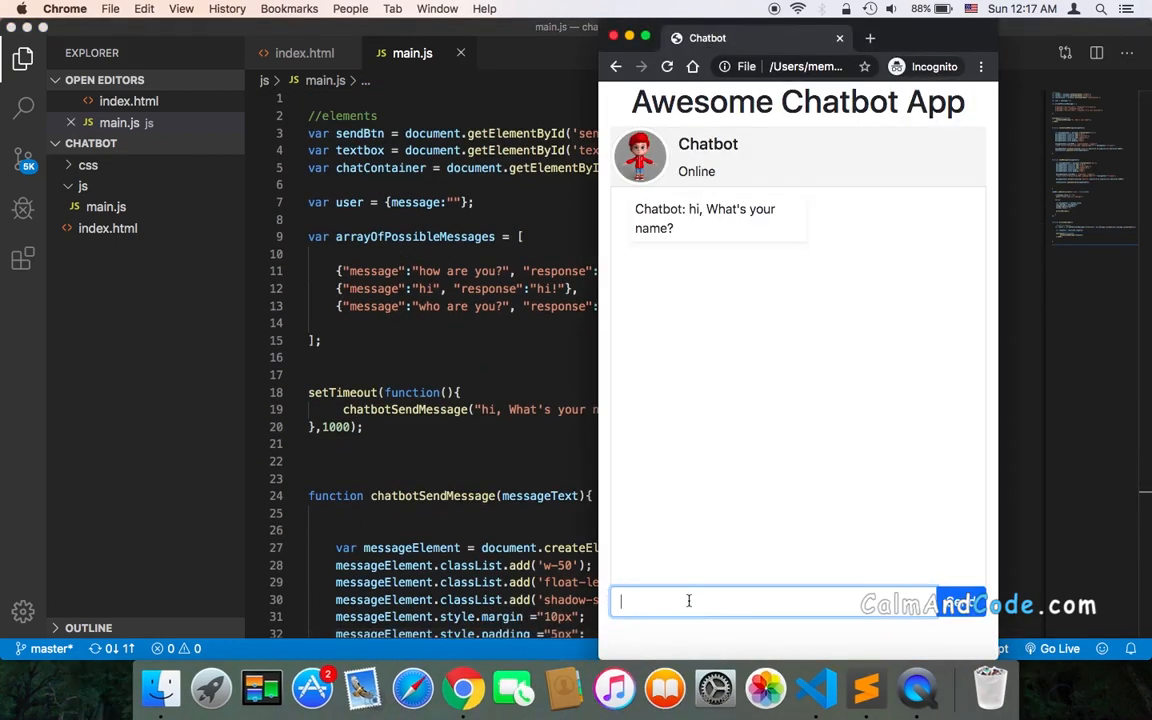
text(wha)
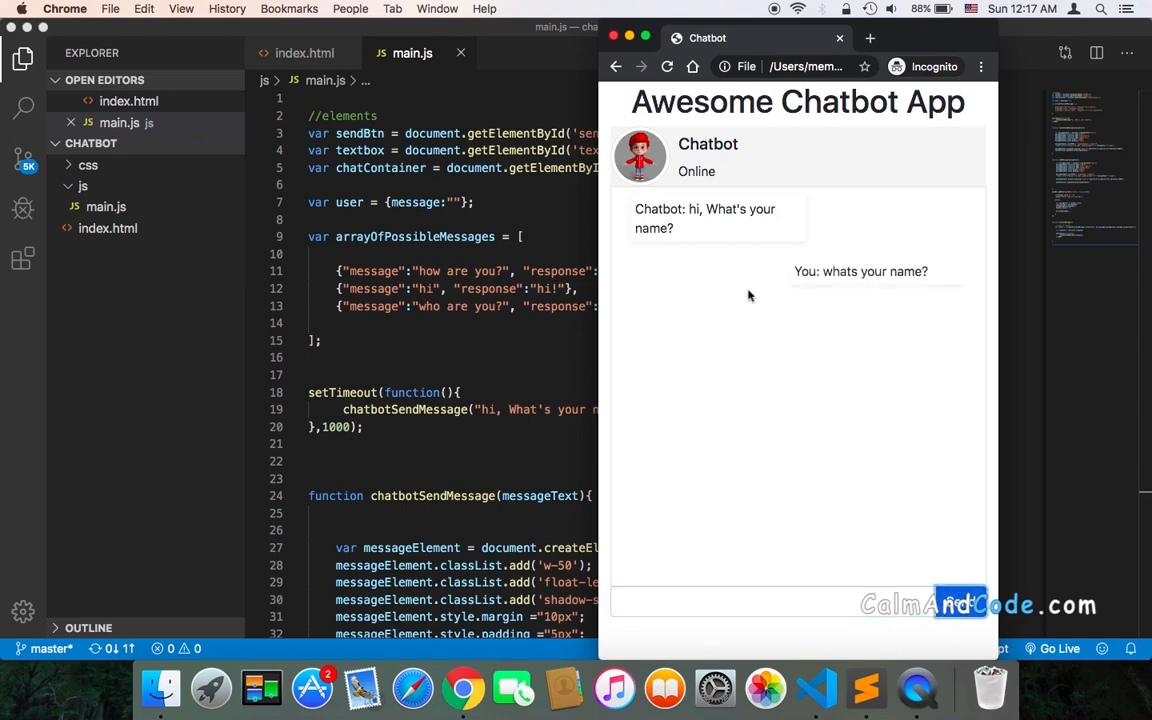
Inspect the chat page and view the developer tools Console for errors.
right_click(750, 296)
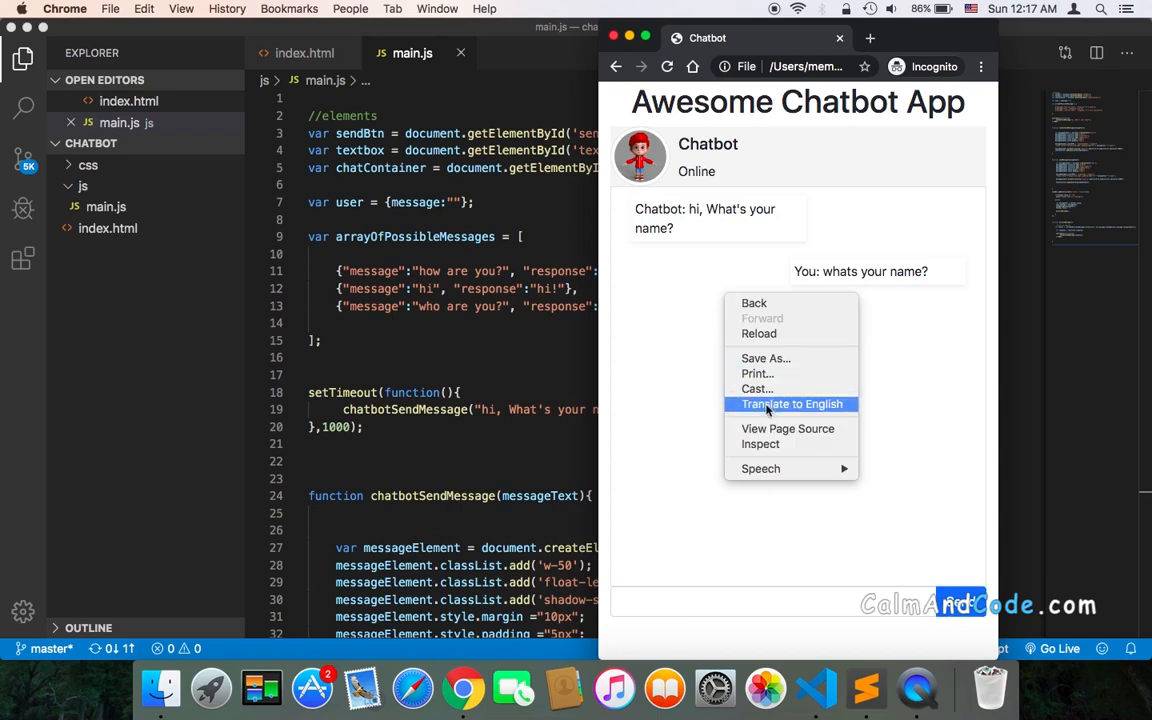
click(720, 516)
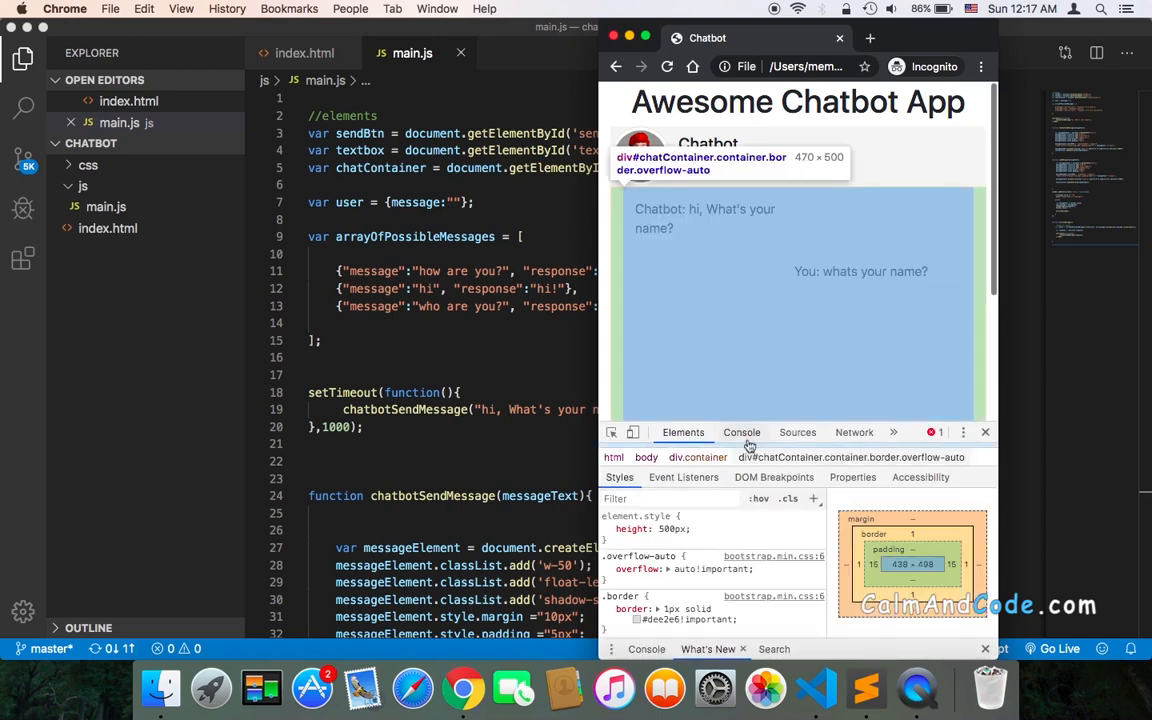
click(740, 432)
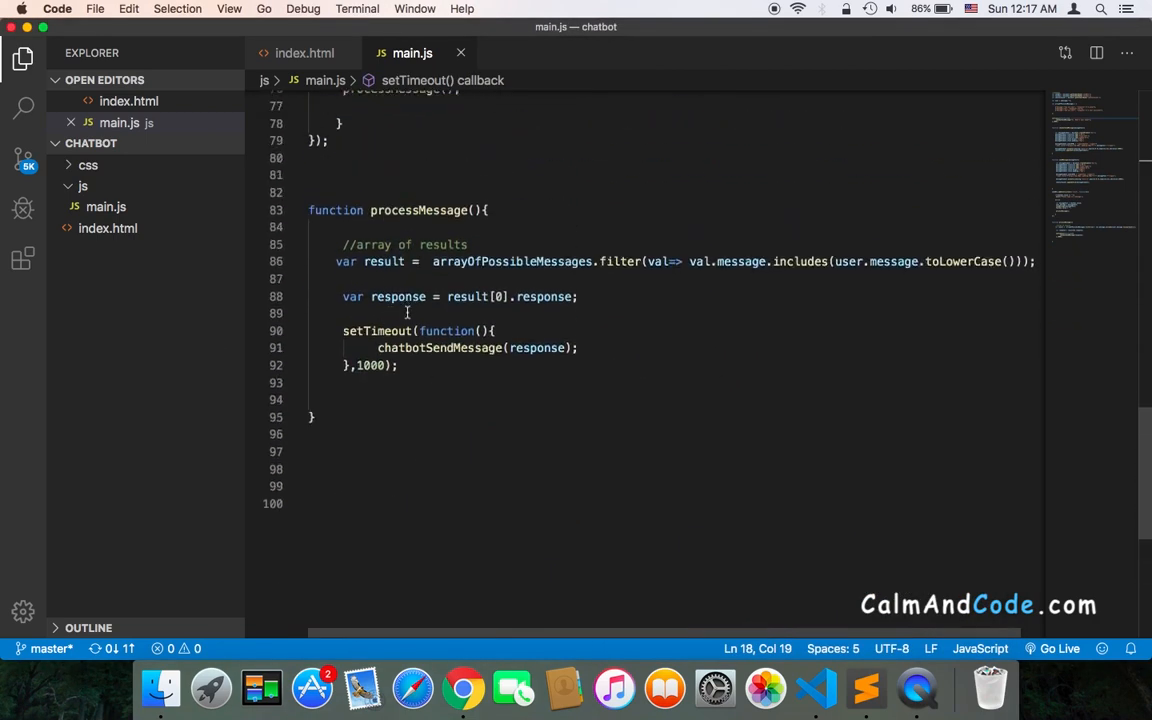
mouse_move(436, 322)
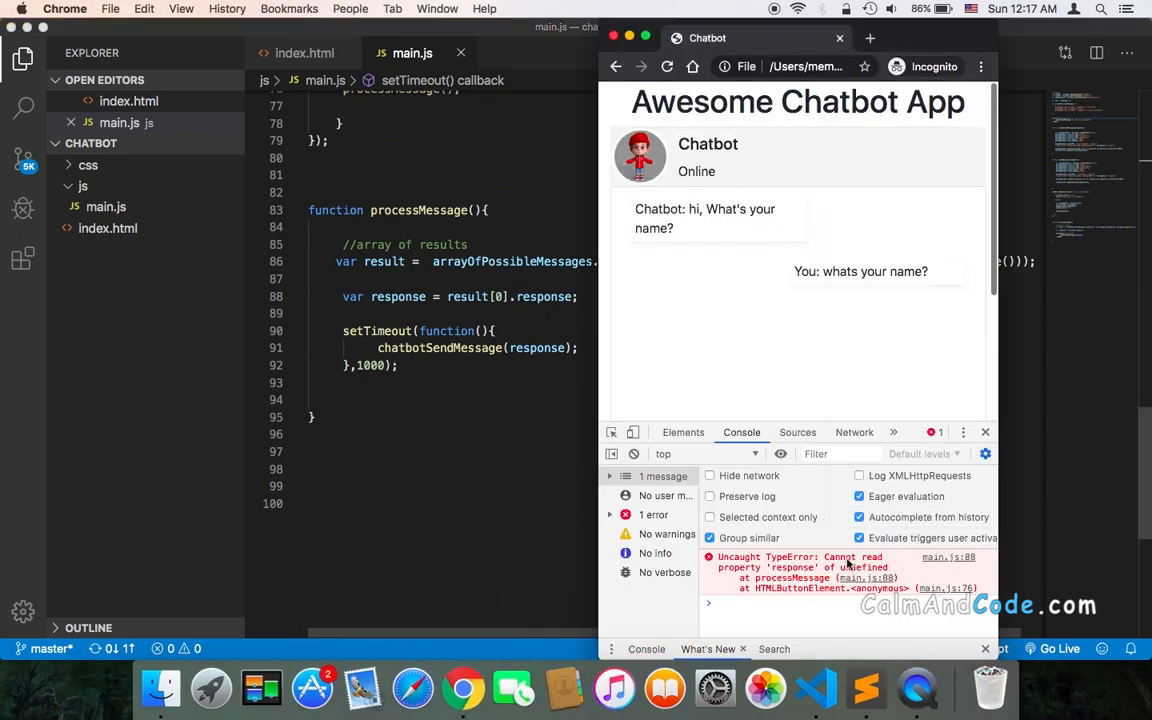
mouse_move(856, 576)
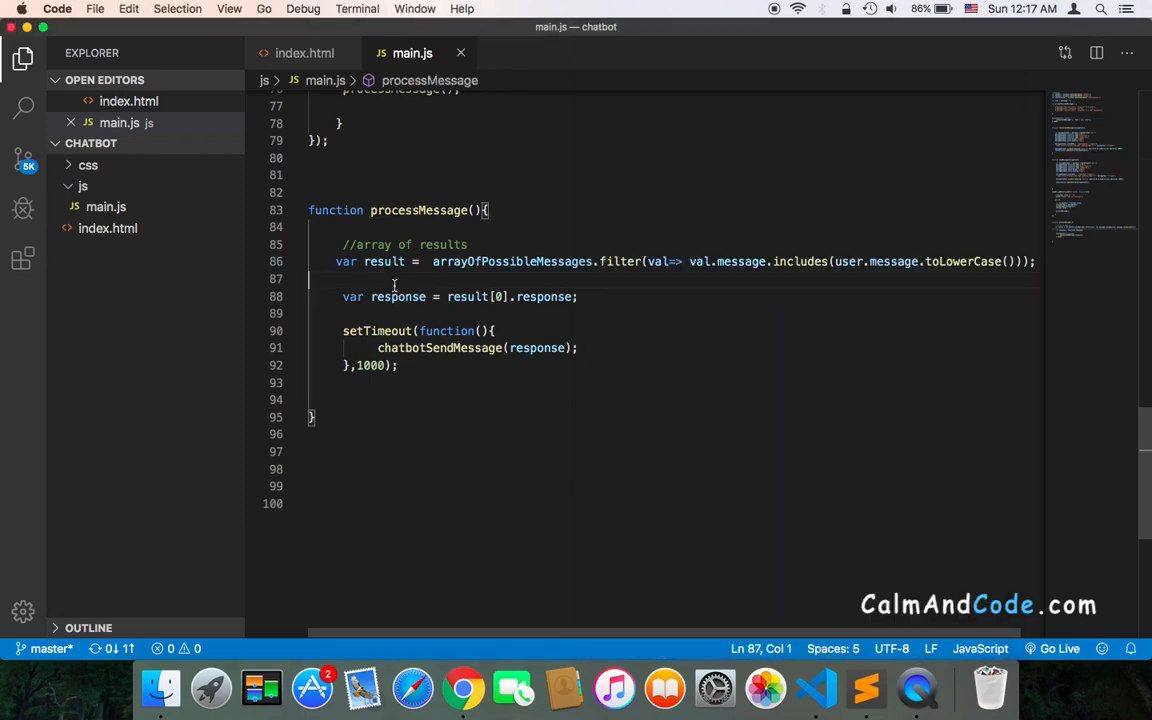
Begin an if(result.length > 0){ check above the var response line.
text(i)
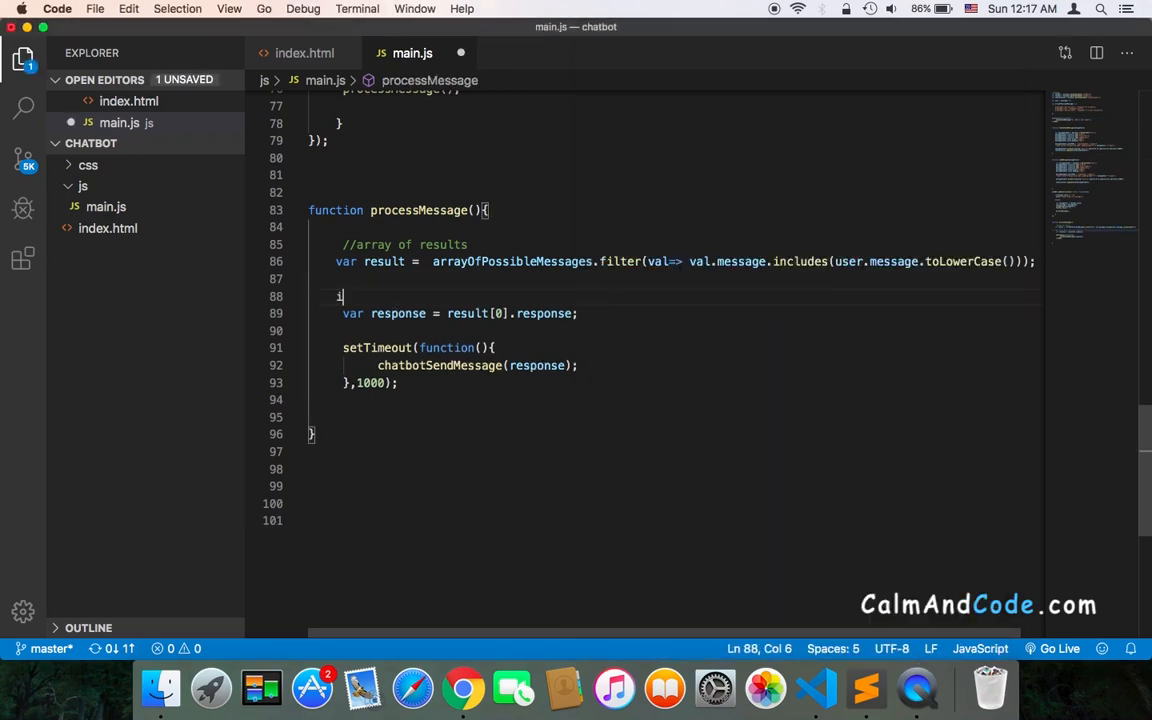
text(if(r)
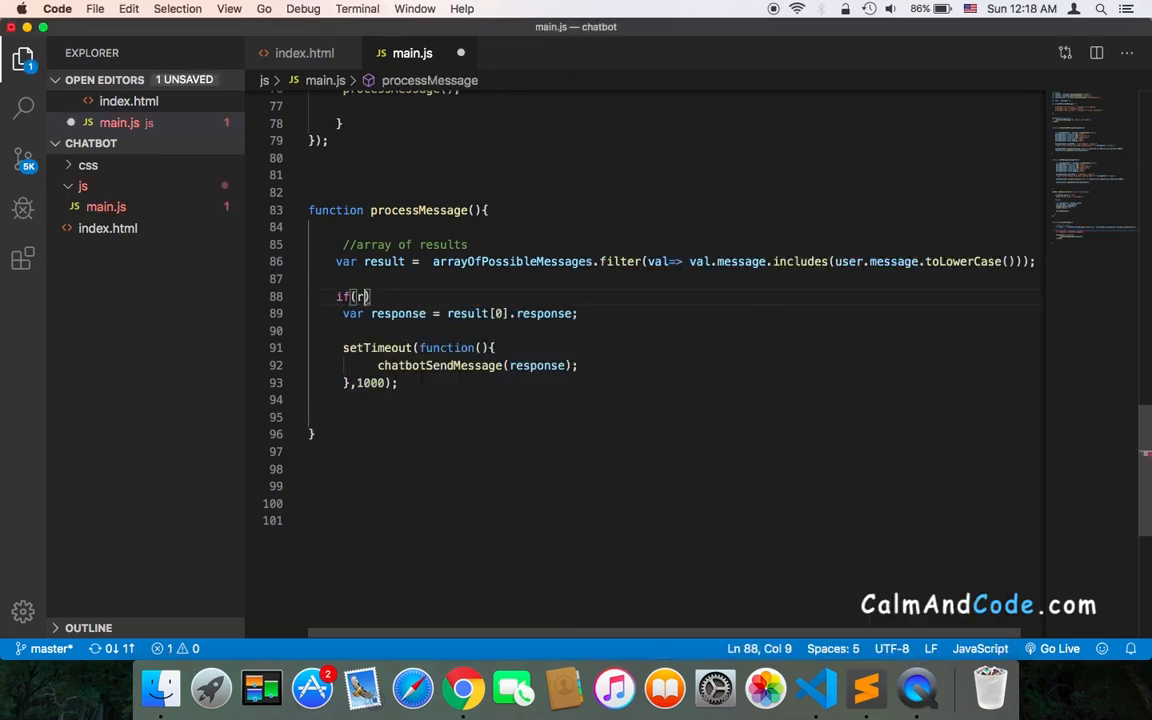
text(esult)
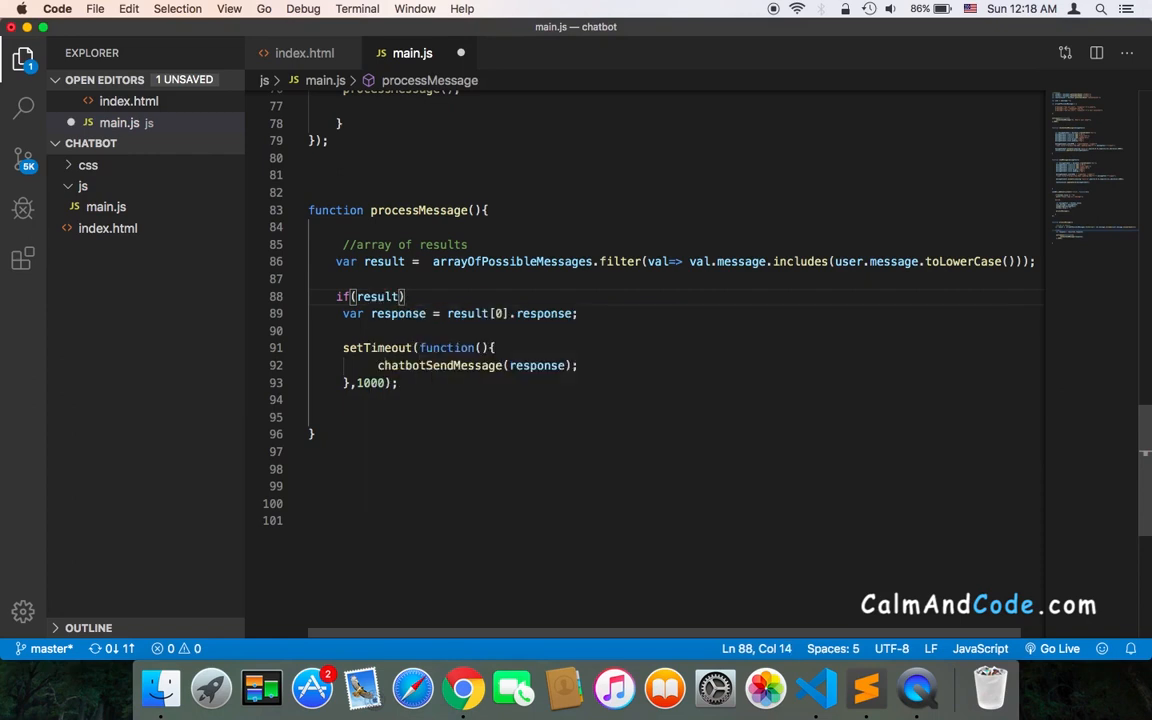
text(.length)
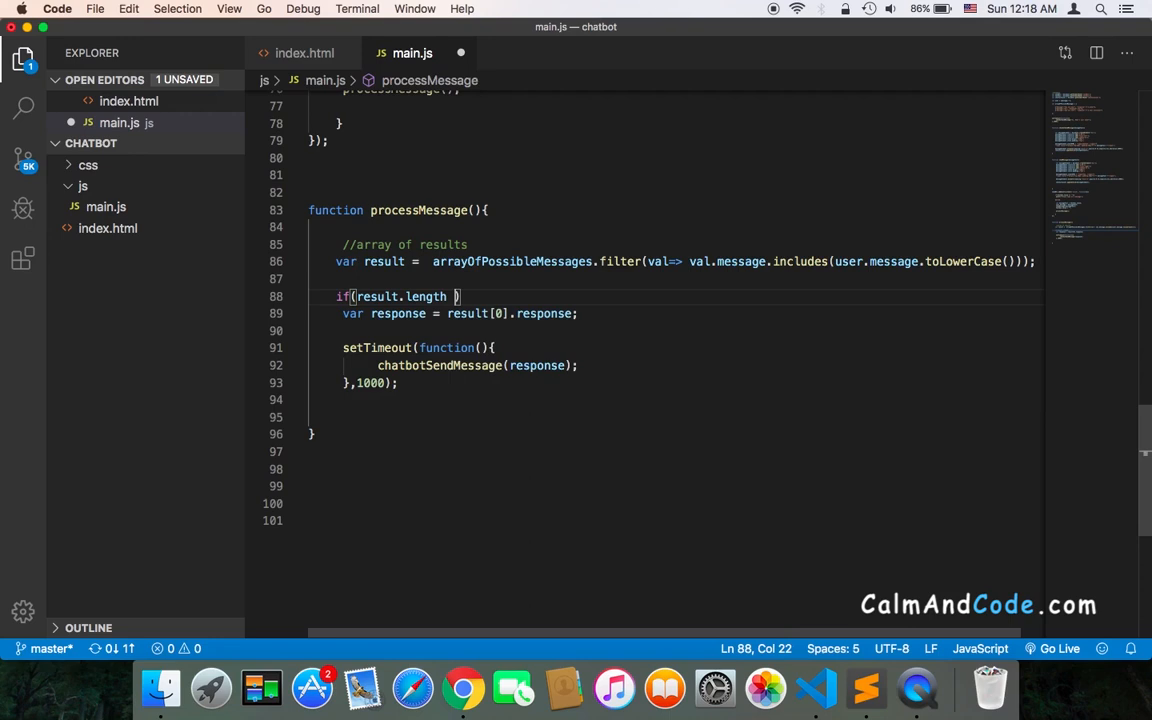
text(> 0)
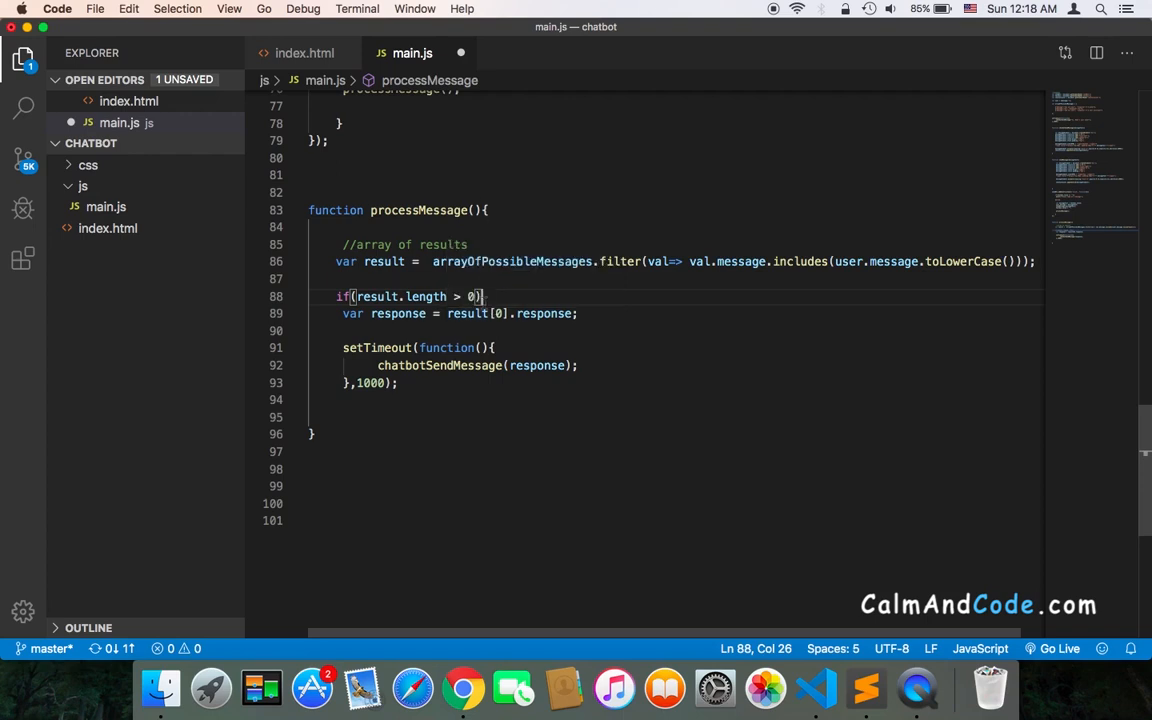
text({)
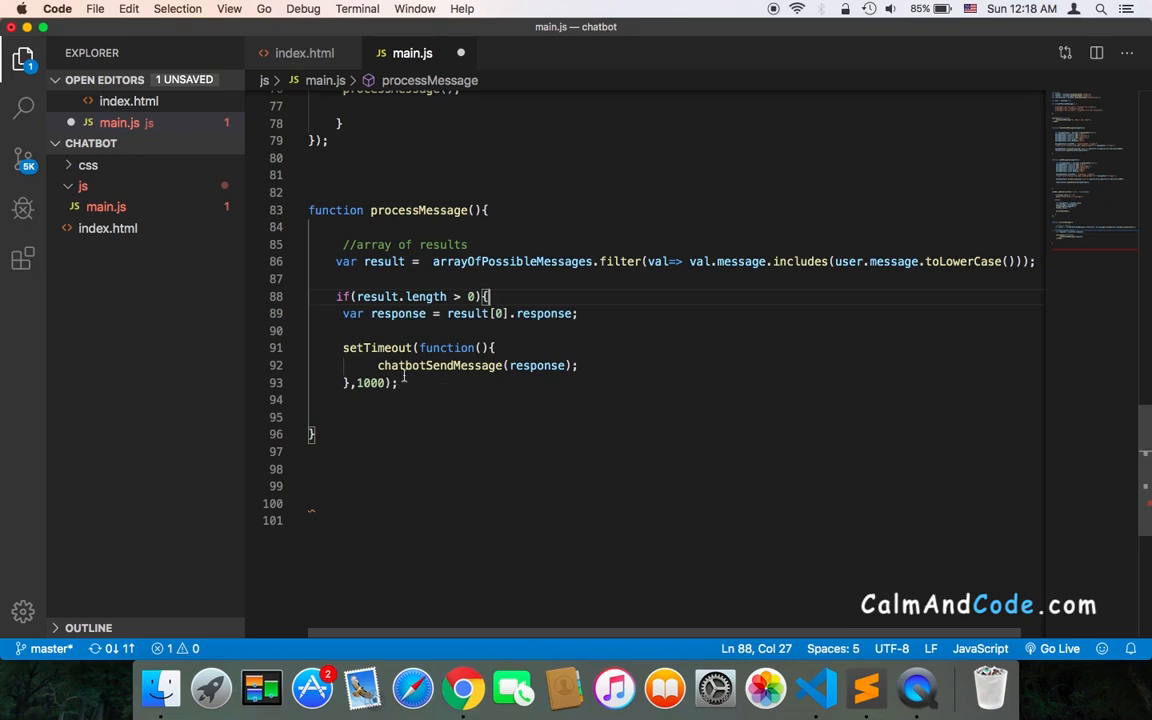
mouse_move(468, 366)
text(})
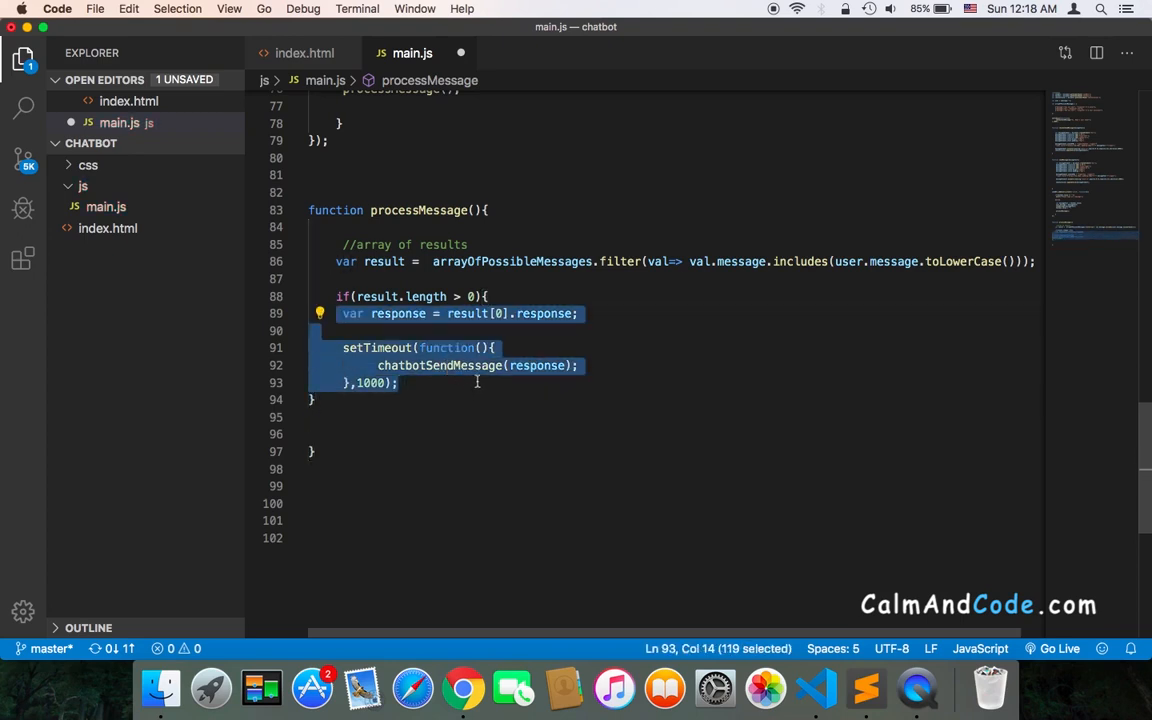
Indent the reply code inside the if and start an else{ branch after it.
key(Tab)
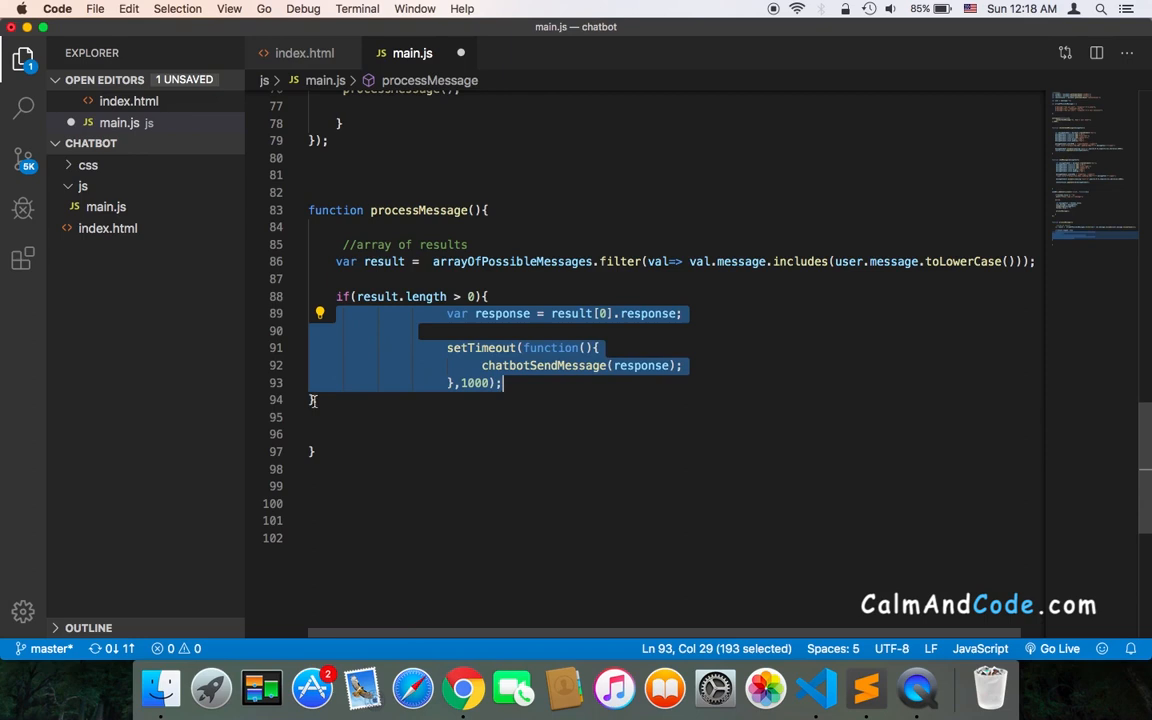
click(380, 400)
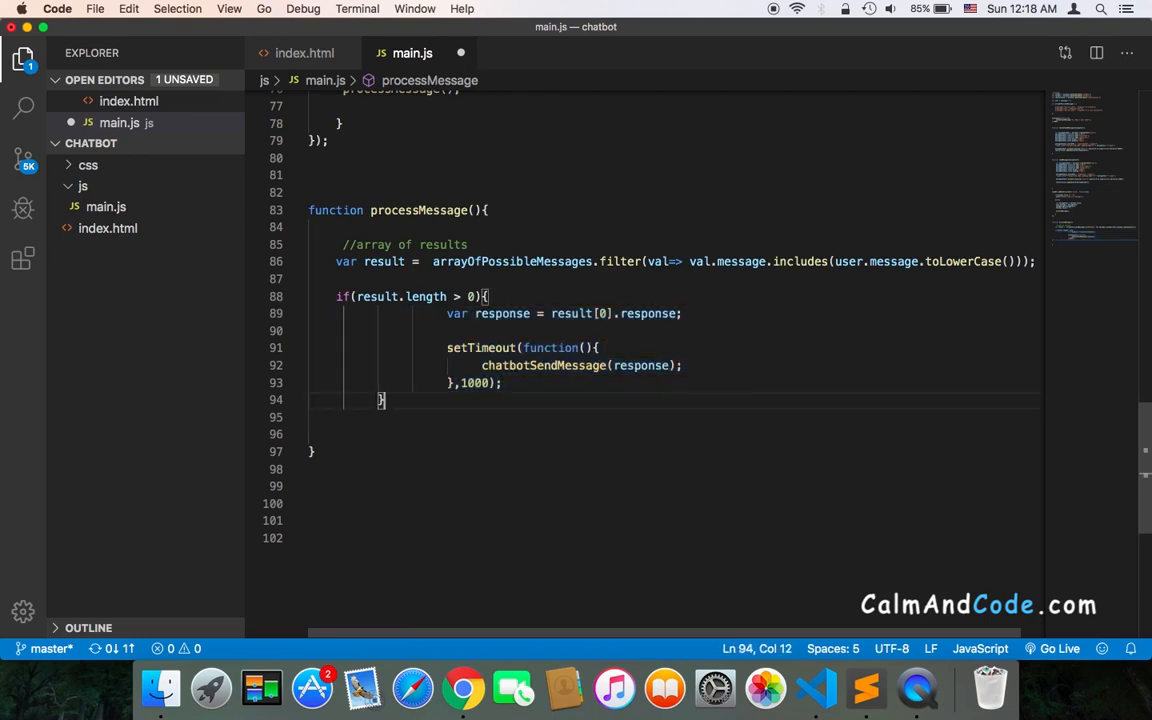
text(else{)
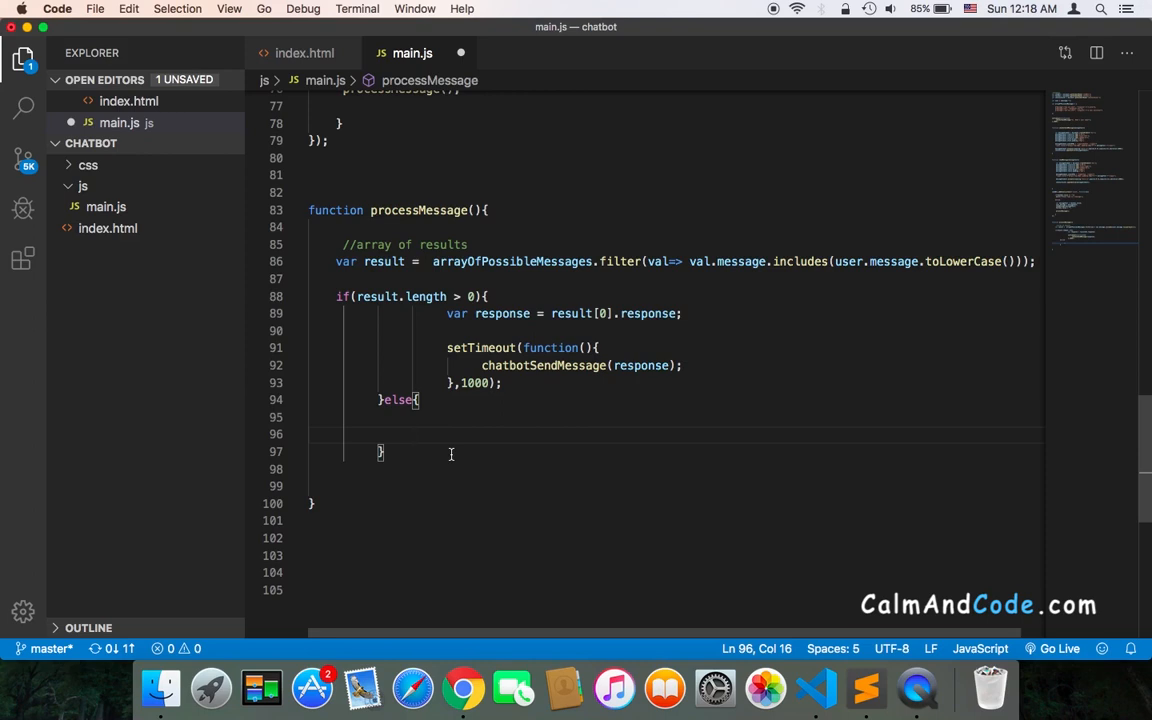
mouse_move(456, 476)
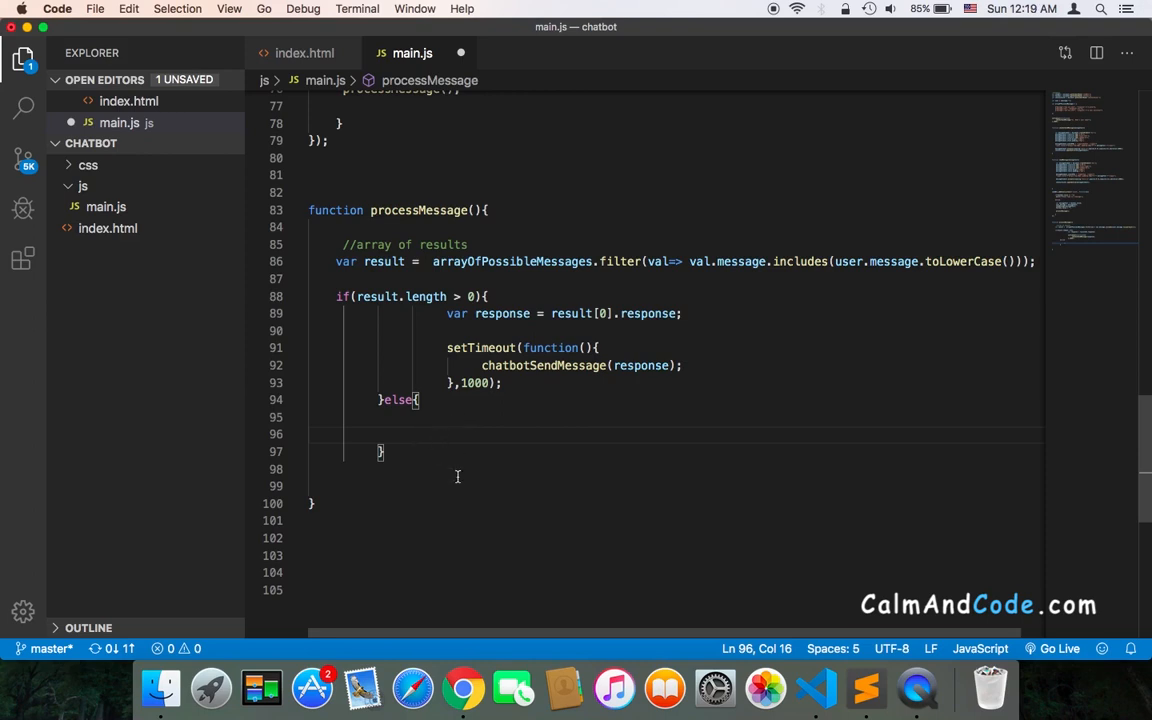
mouse_move(800, 590)
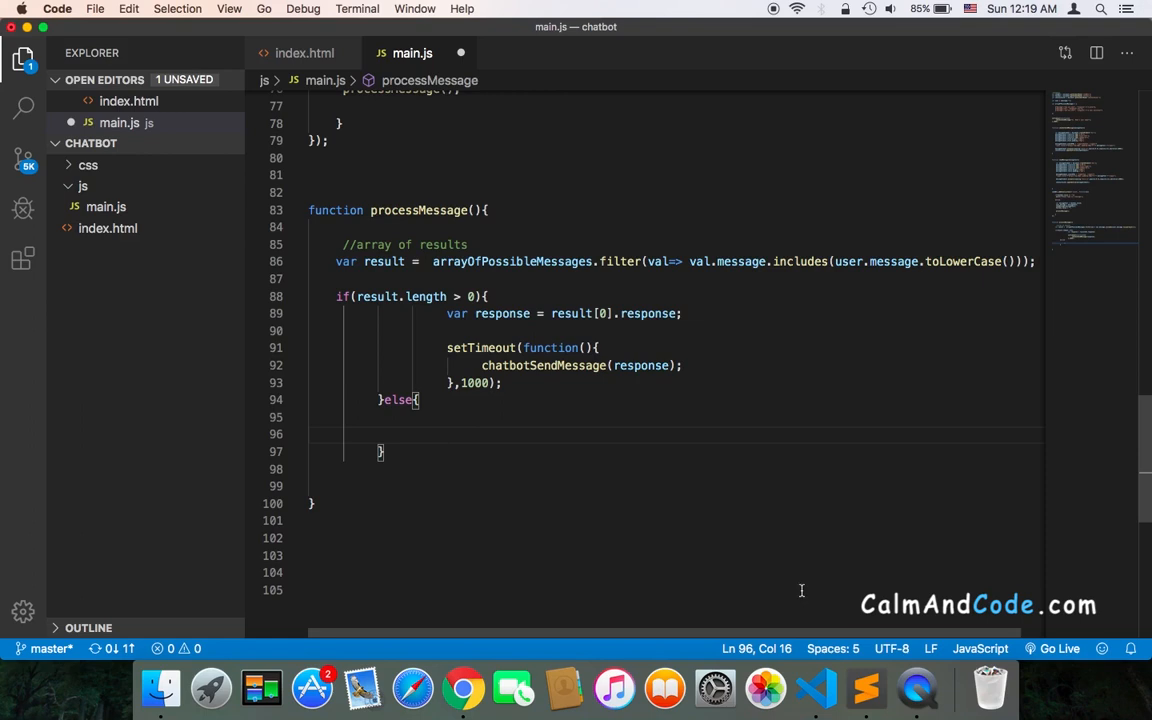
Copy the delayed chatbotSendMessage reply into the else branch and clear its response argument.
click(456, 680)
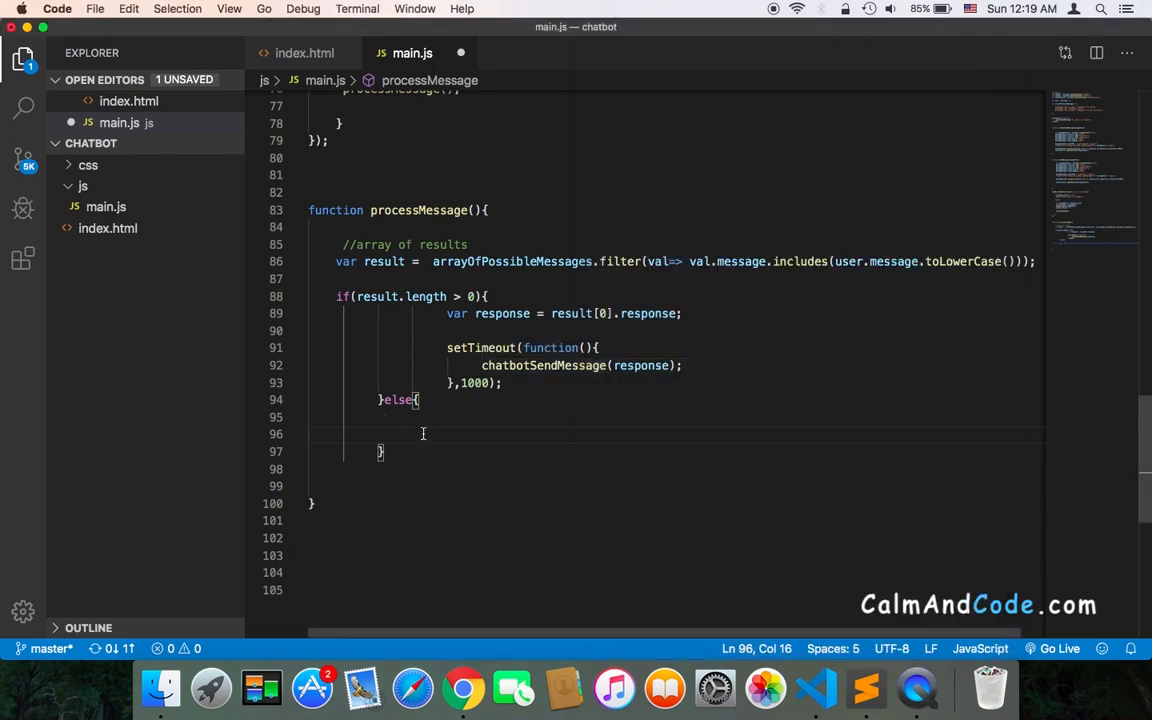
drag(448, 348, 528, 384)
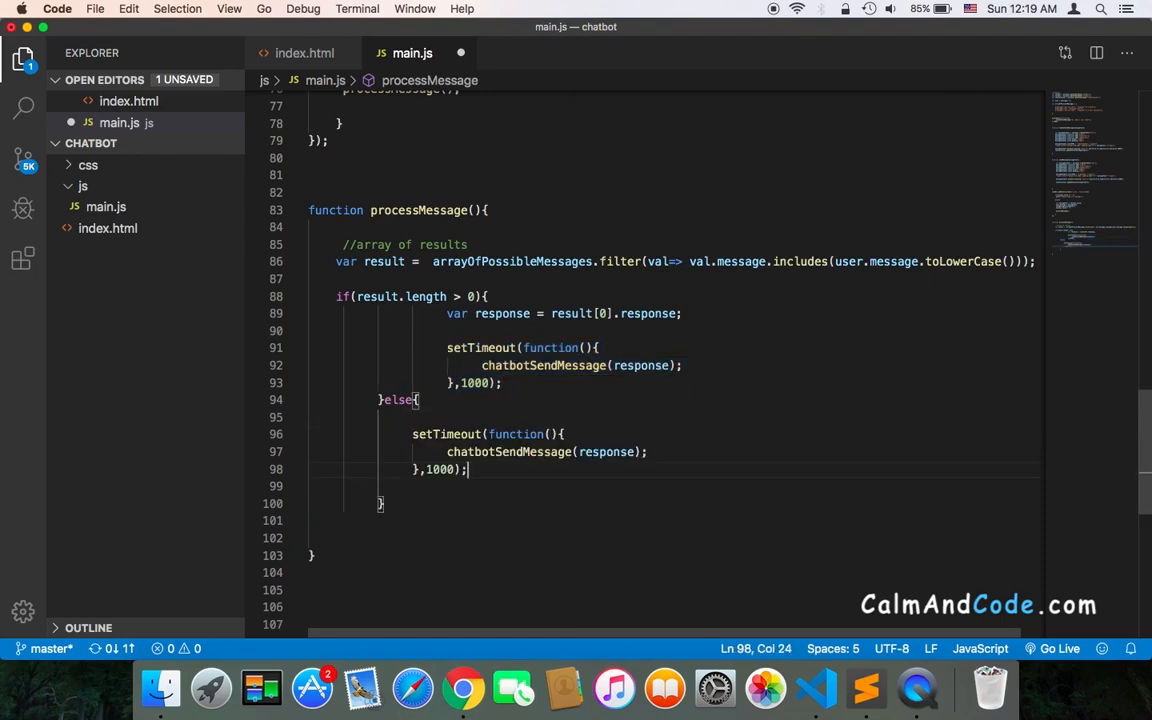
double_click(608, 452)
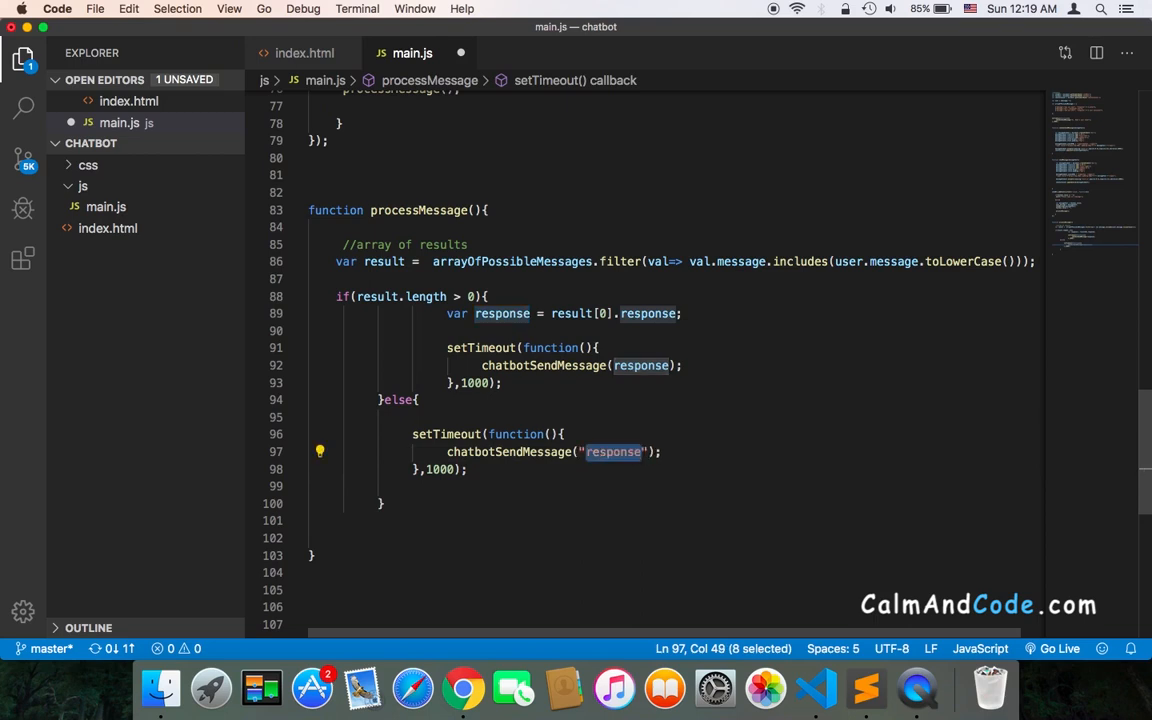
key(Delete)
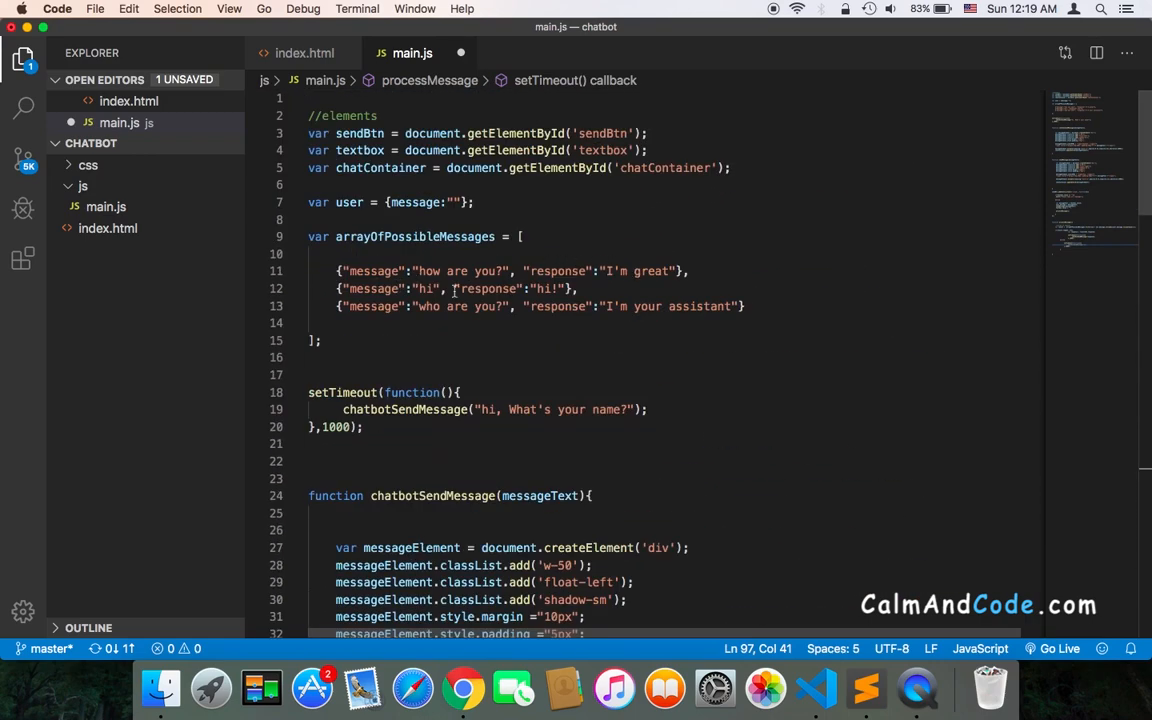
Enter the fallback message "I don't understand!" and save main.js.
scroll(down, 3)
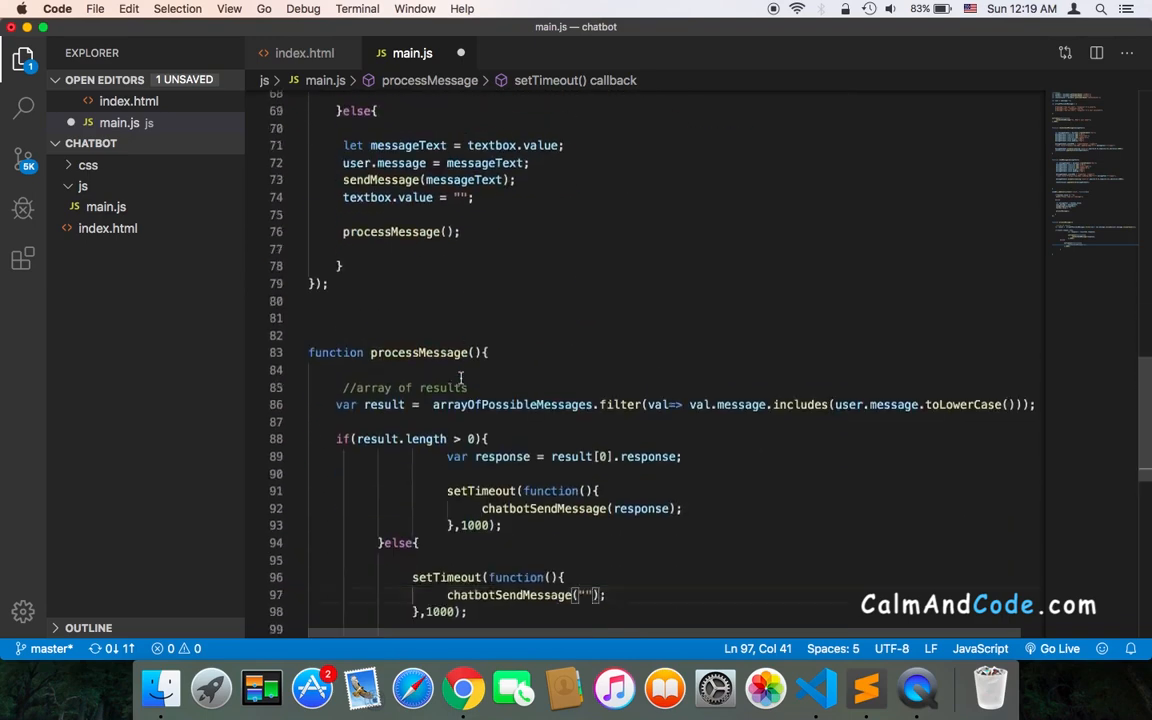
scroll(down, 3)
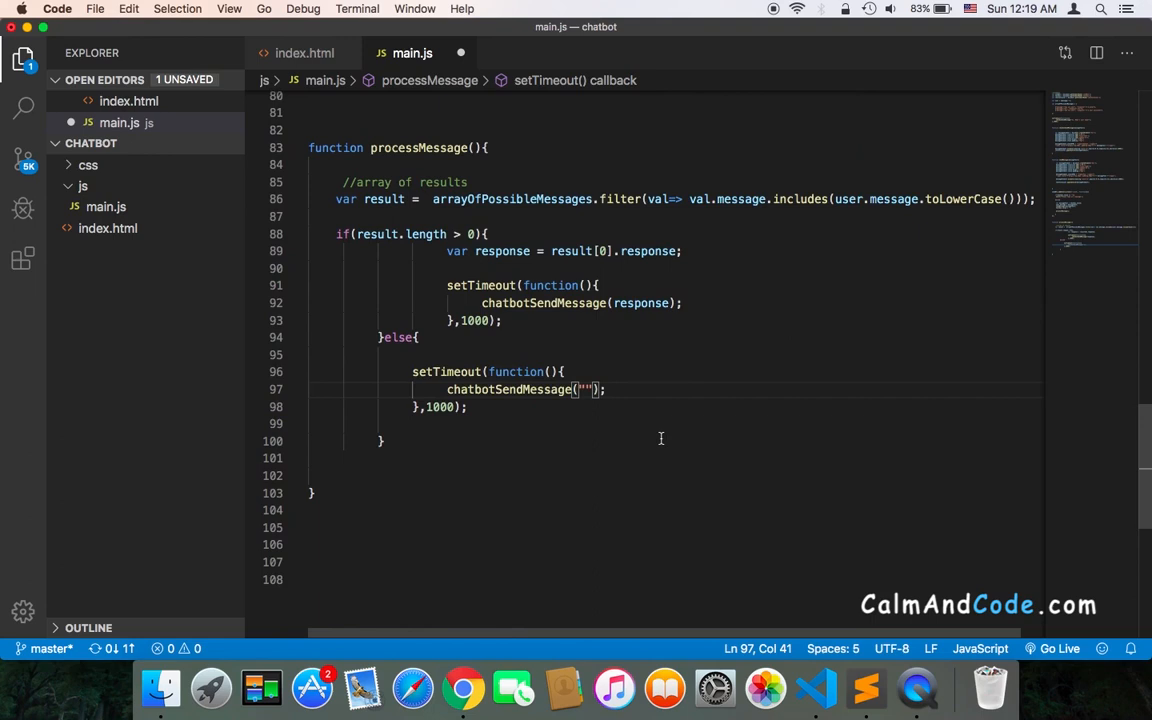
text(I don't)
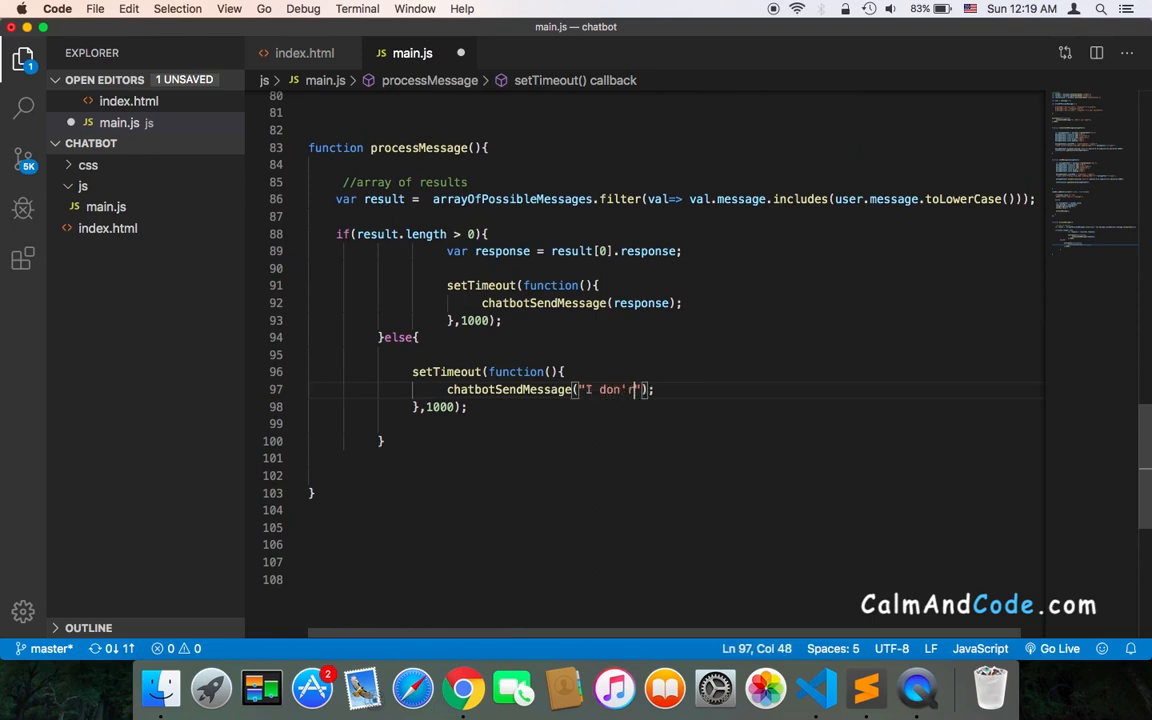
text(understan)
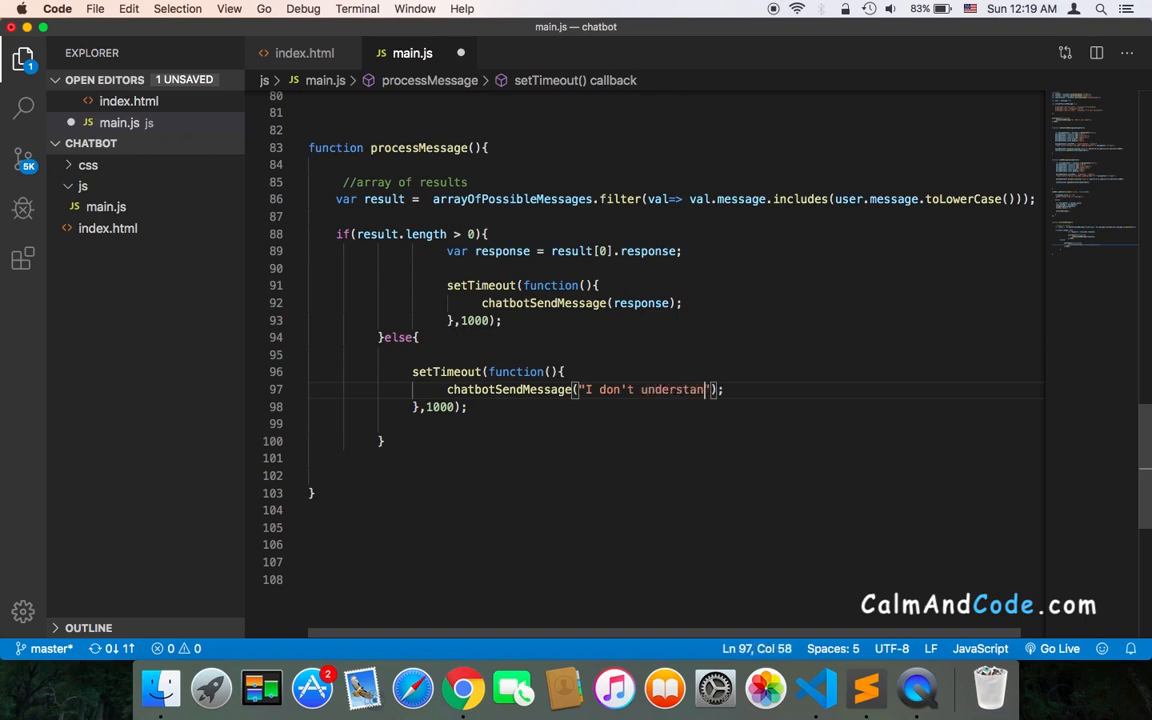
text(!)
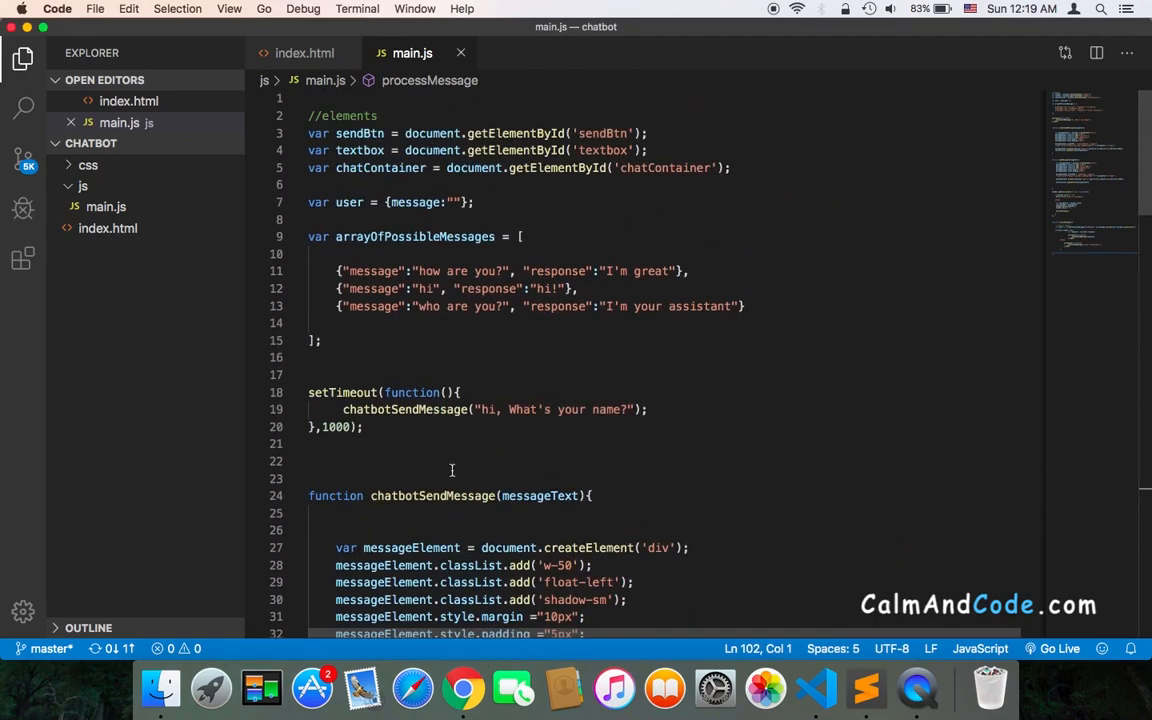
Send "whats your name?" and receive the chatbot's "I don't understand!" reply.
click(462, 694)
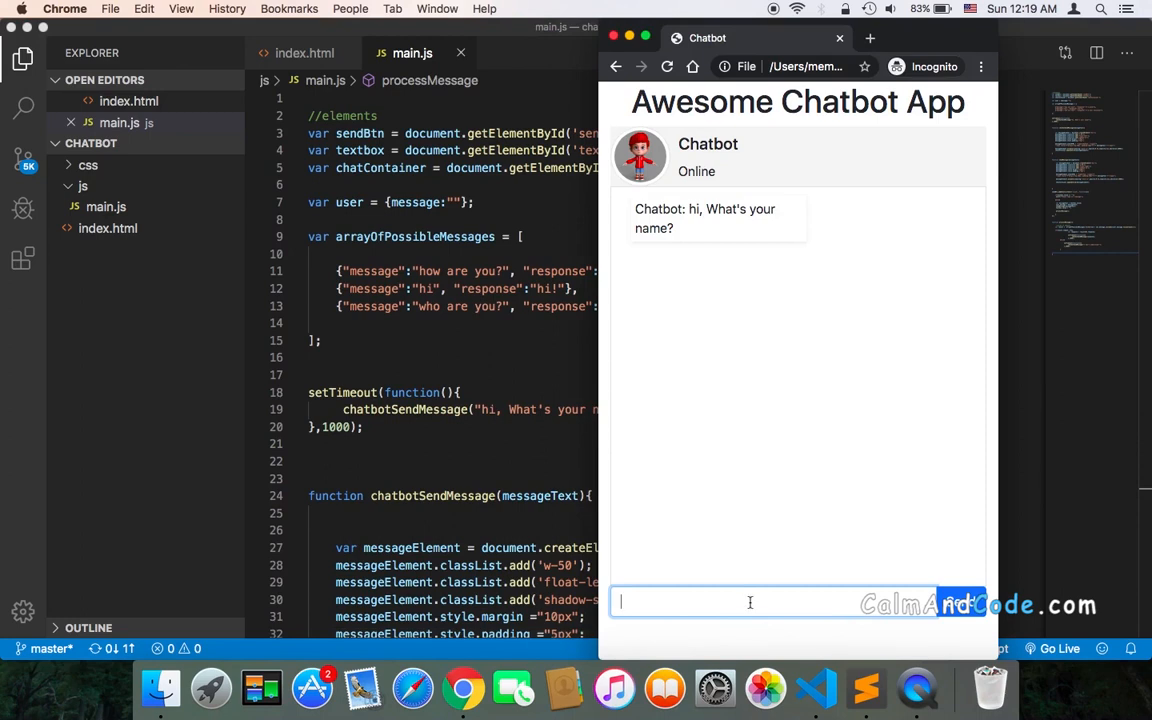
text(w)
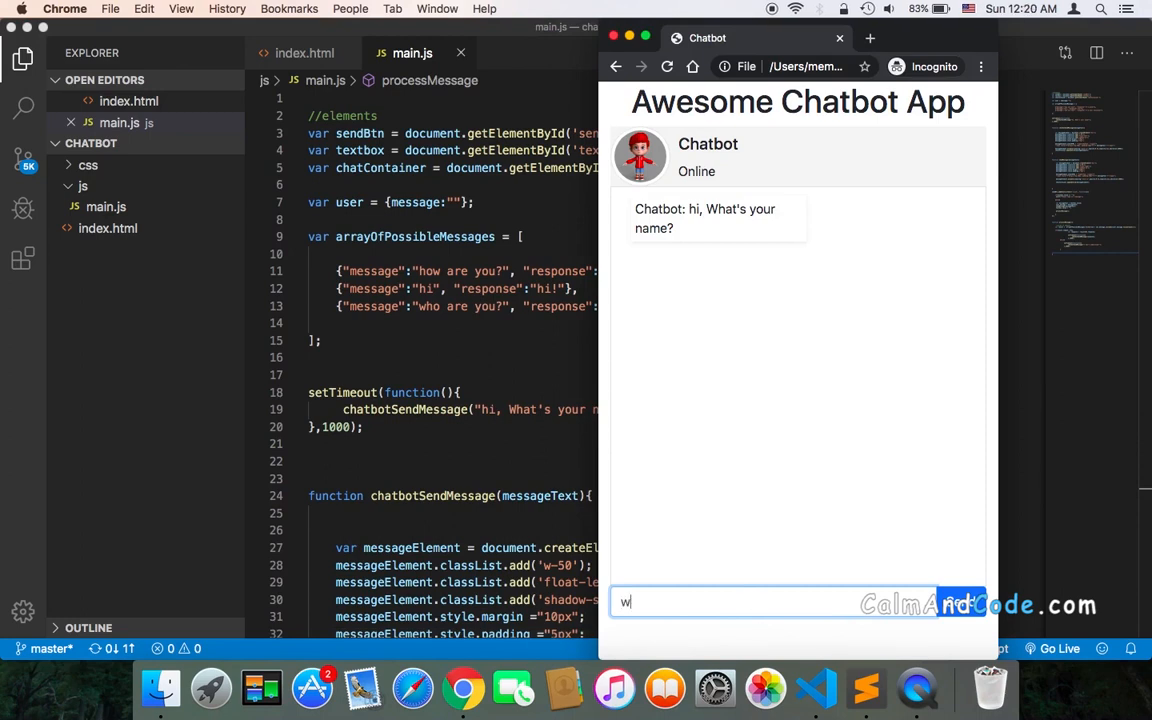
text(hats yo)
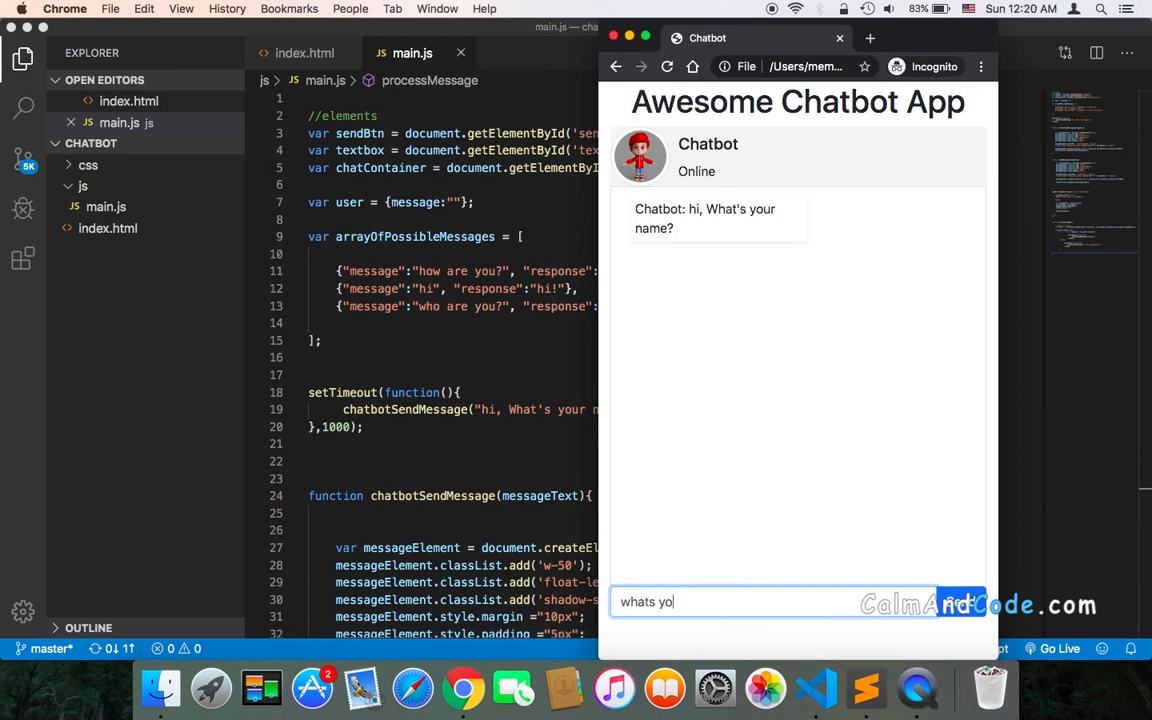
text(ur name)
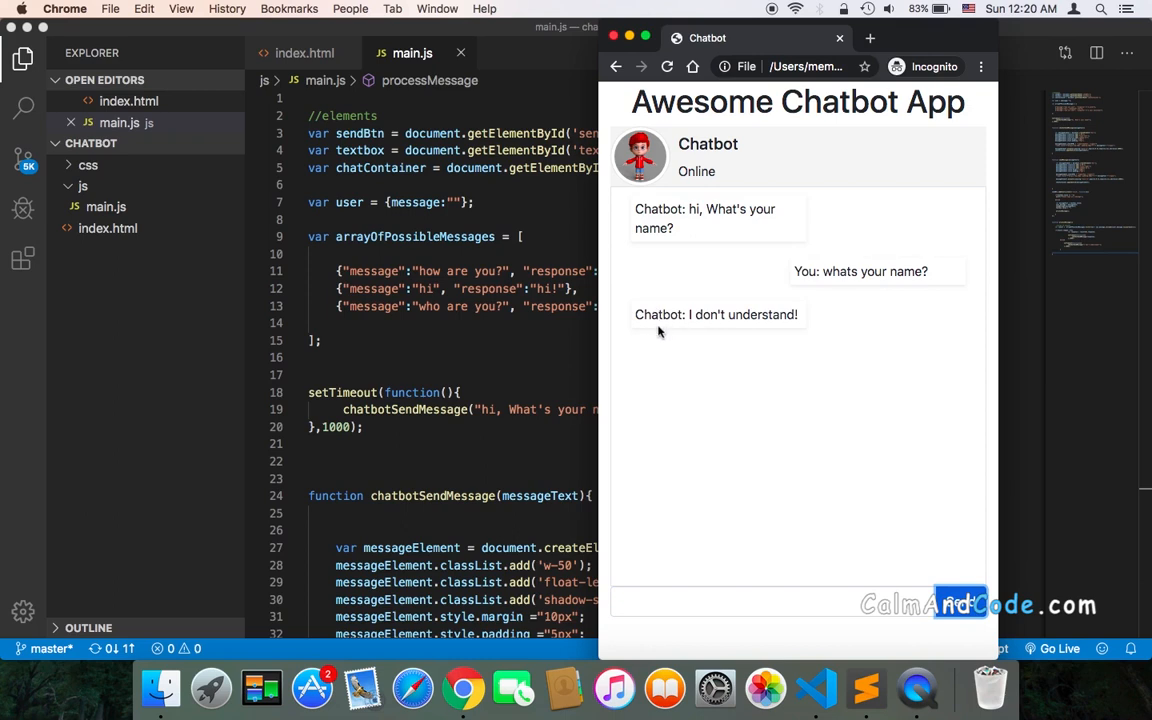
mouse_move(664, 340)
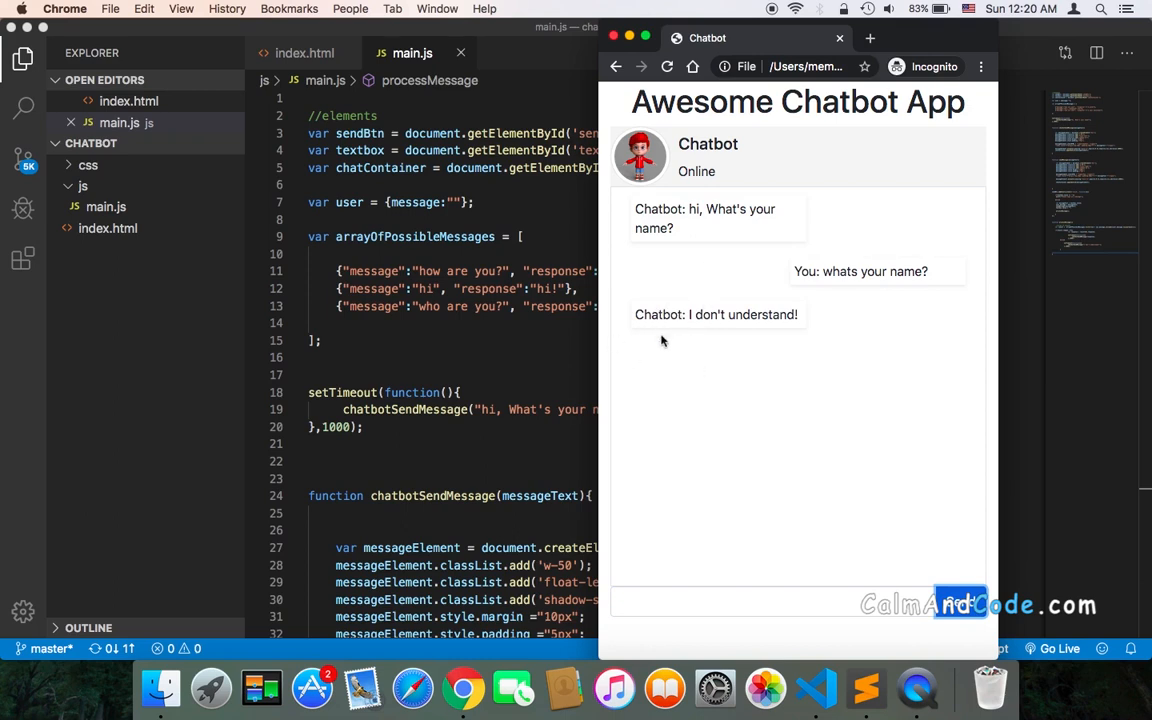
mouse_move(798, 314)
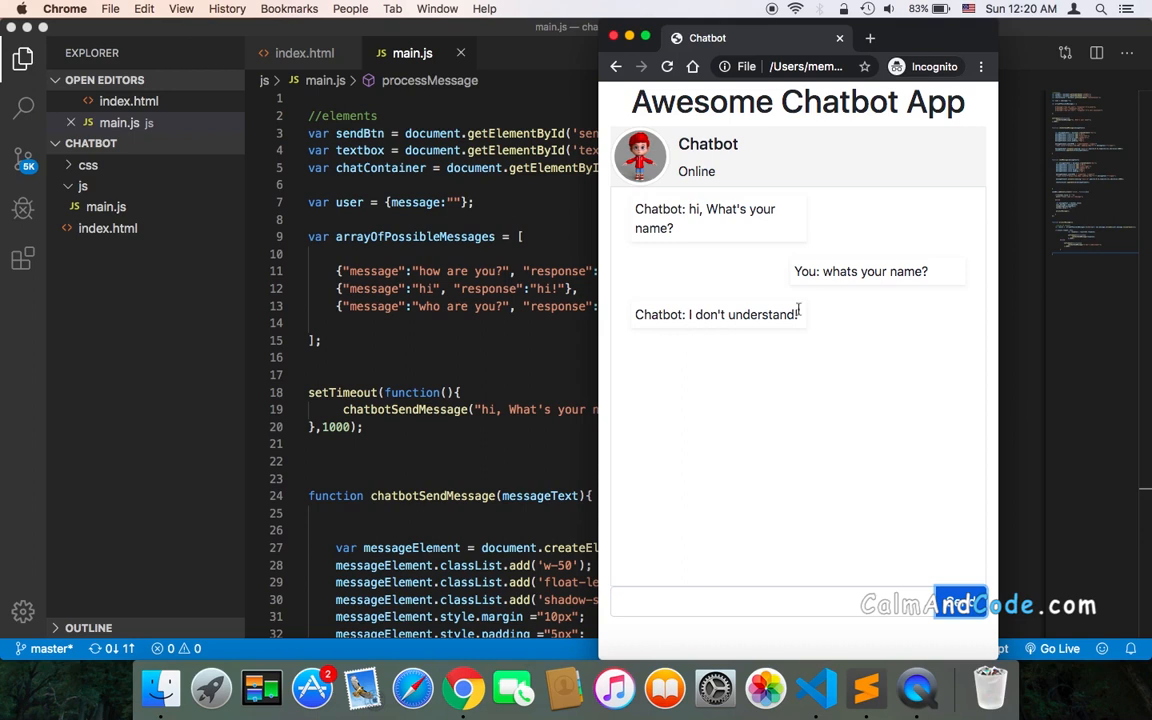
mouse_move(844, 292)
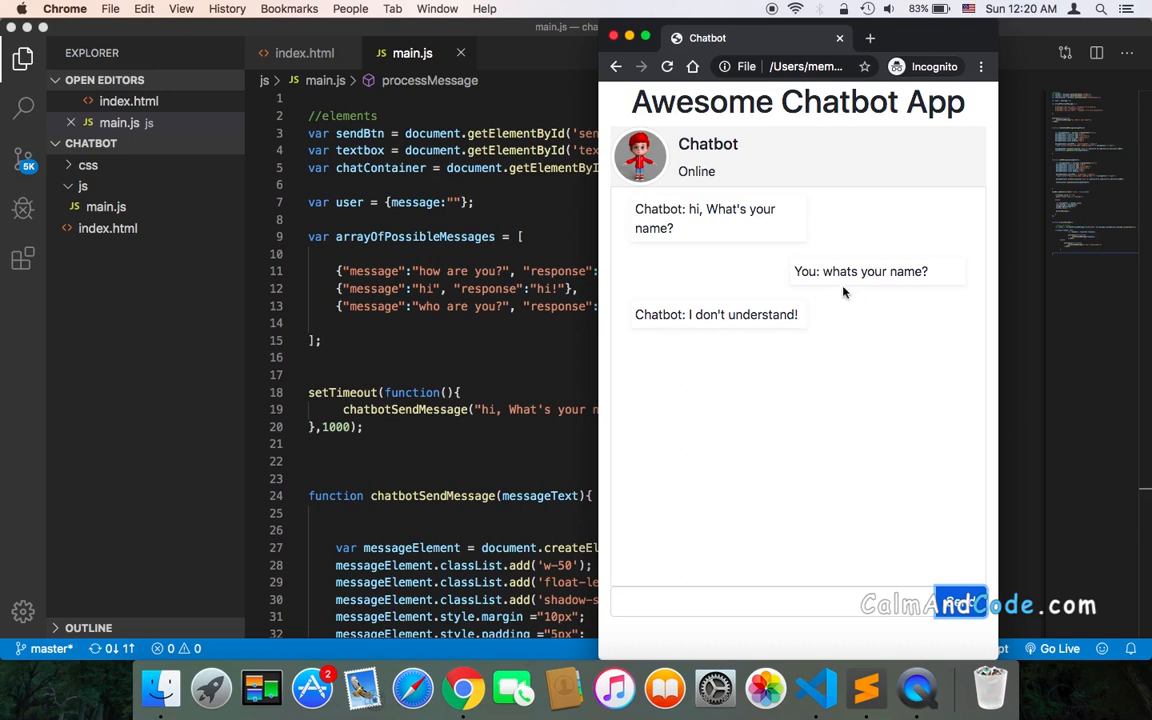
mouse_move(436, 342)
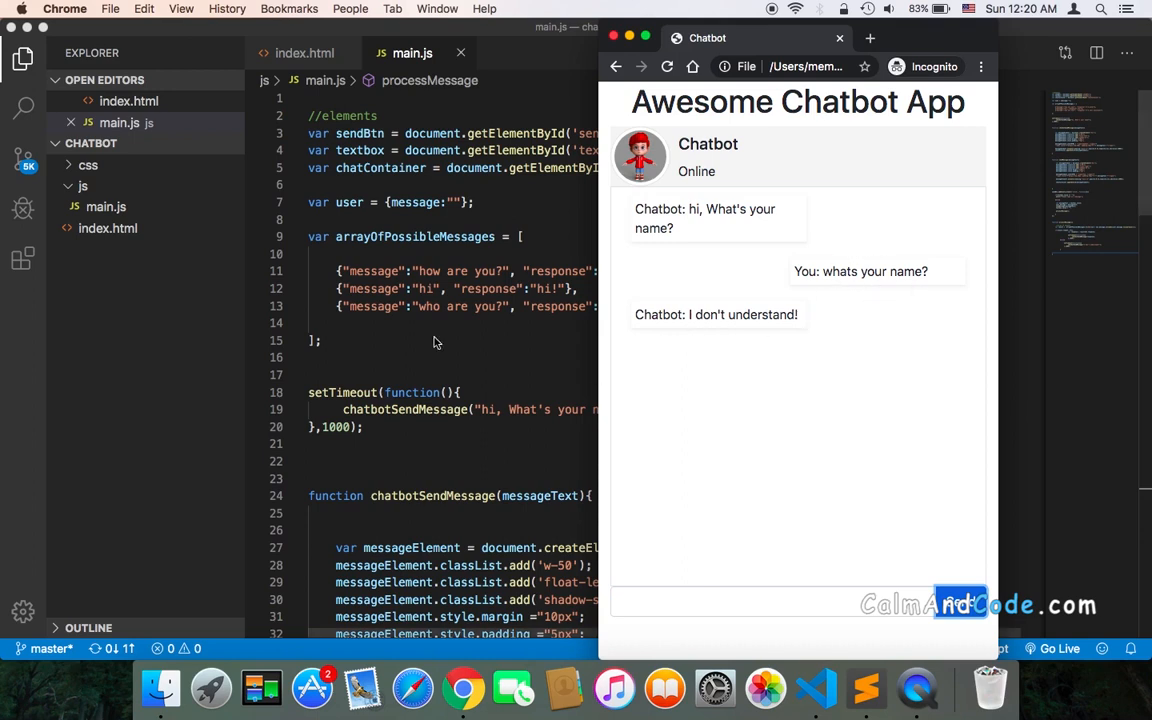
mouse_move(398, 296)
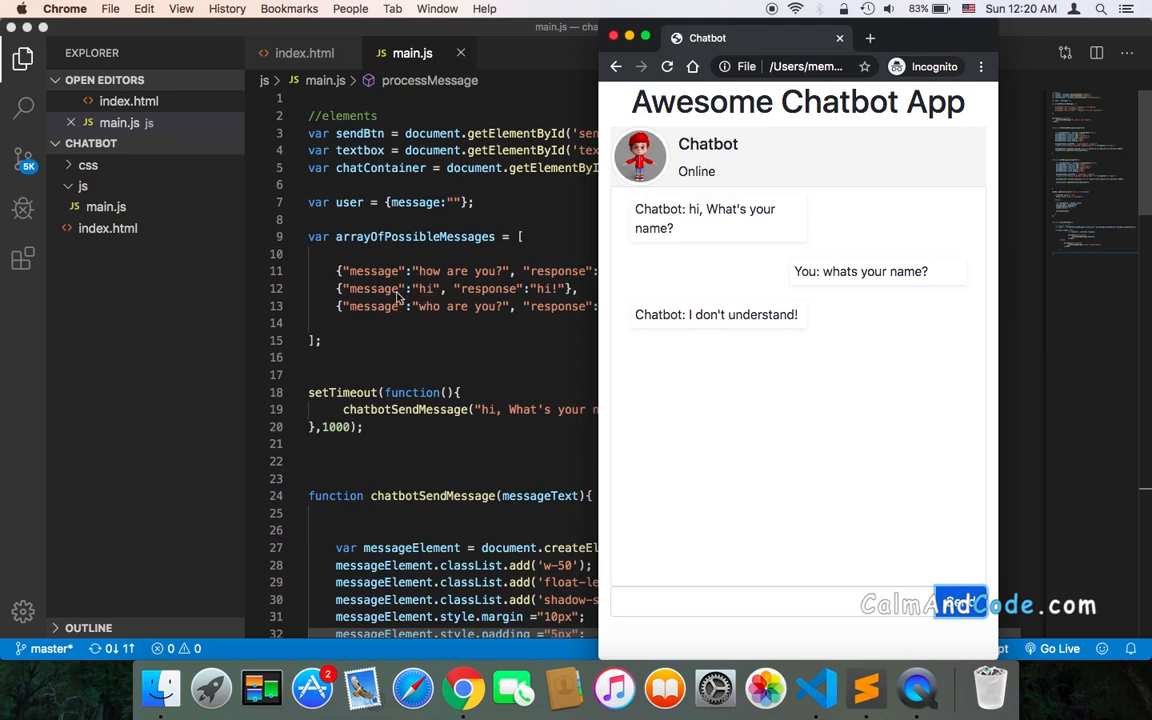
mouse_move(810, 380)
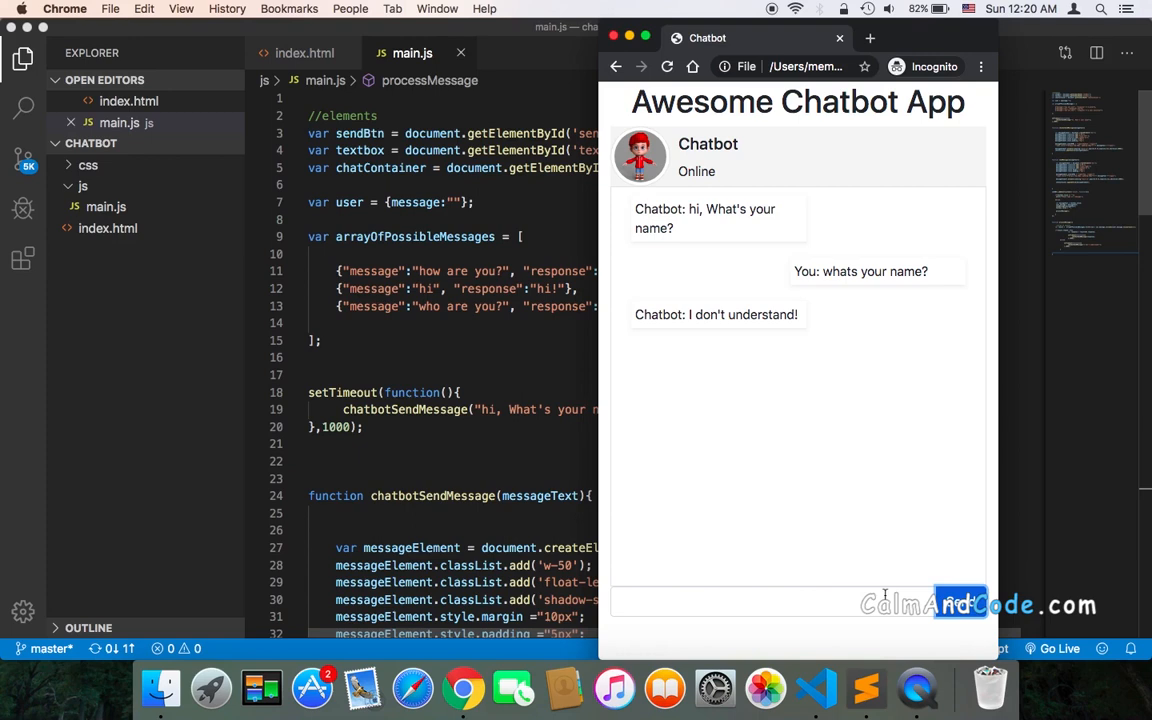
click(660, 600)
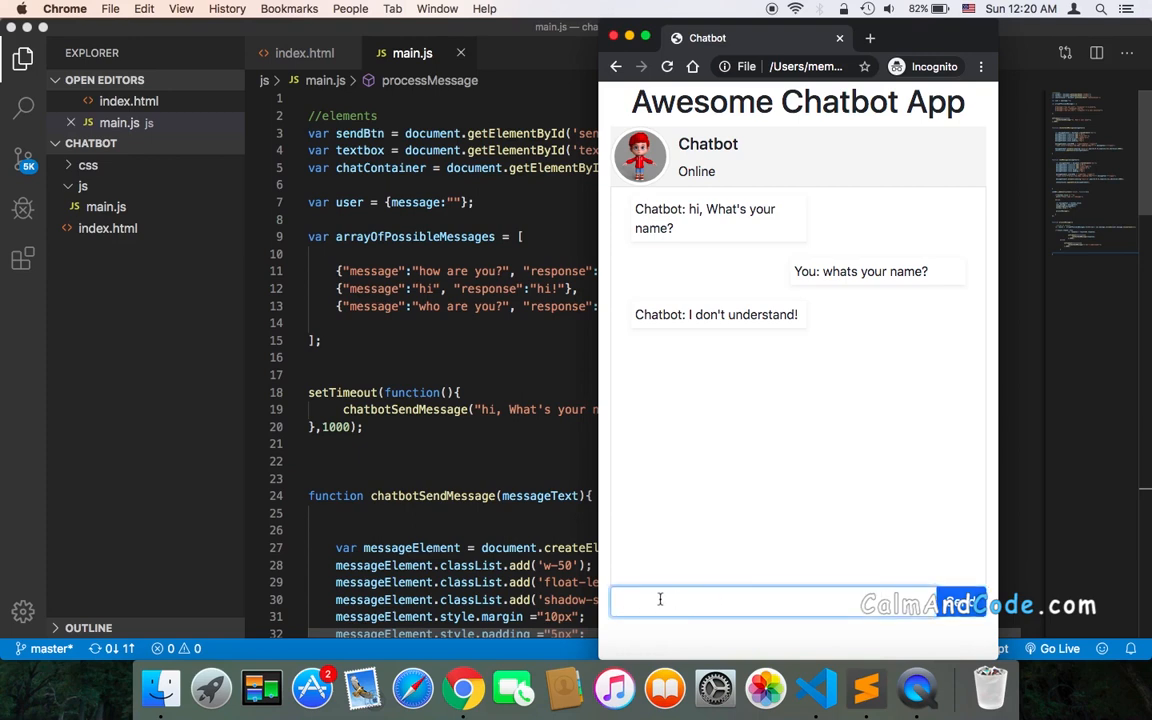
mouse_move(452, 288)
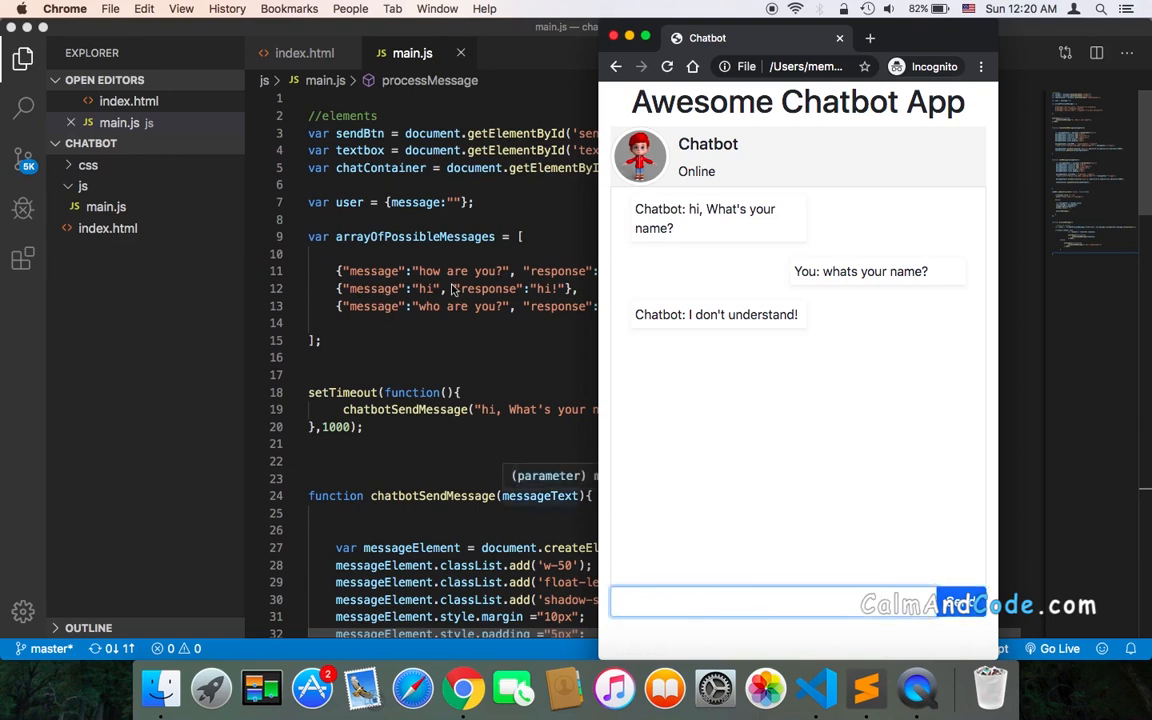
mouse_move(470, 288)
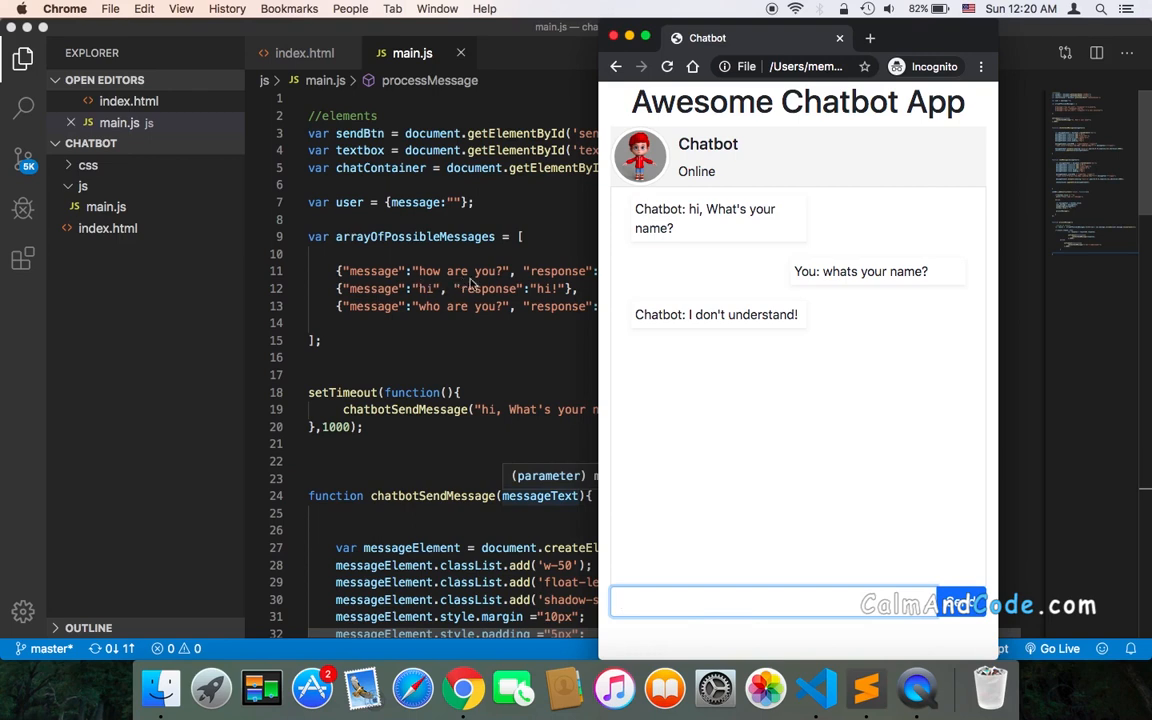
mouse_move(460, 264)
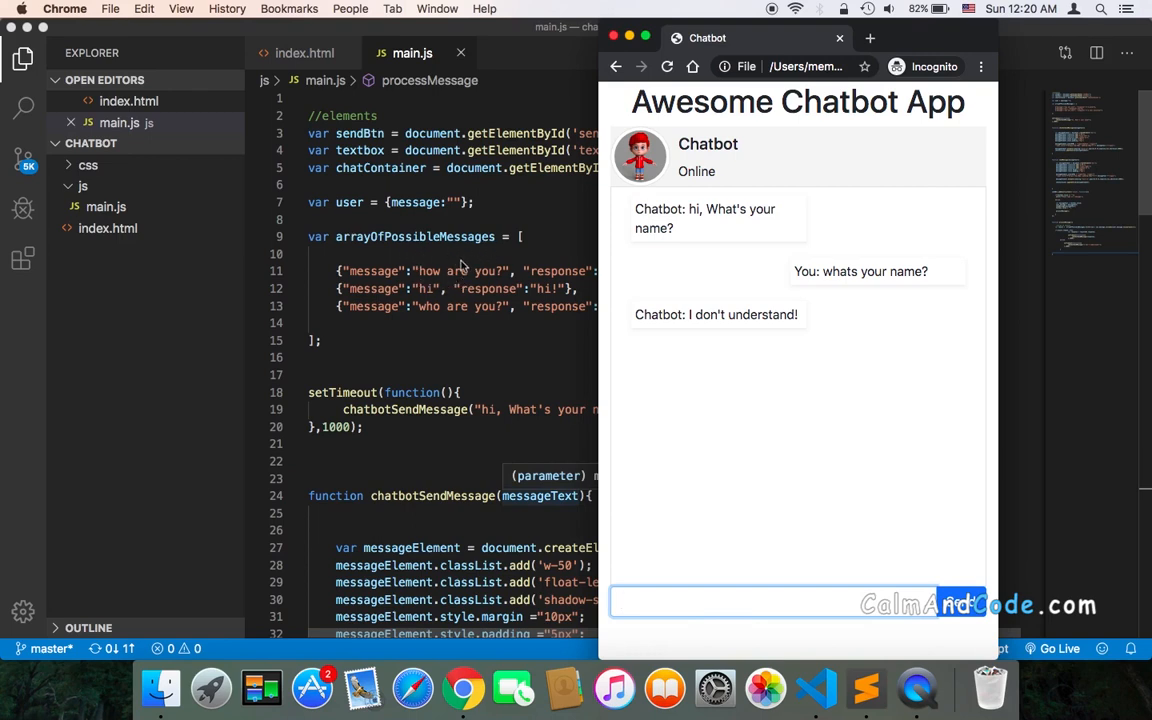
mouse_move(436, 256)
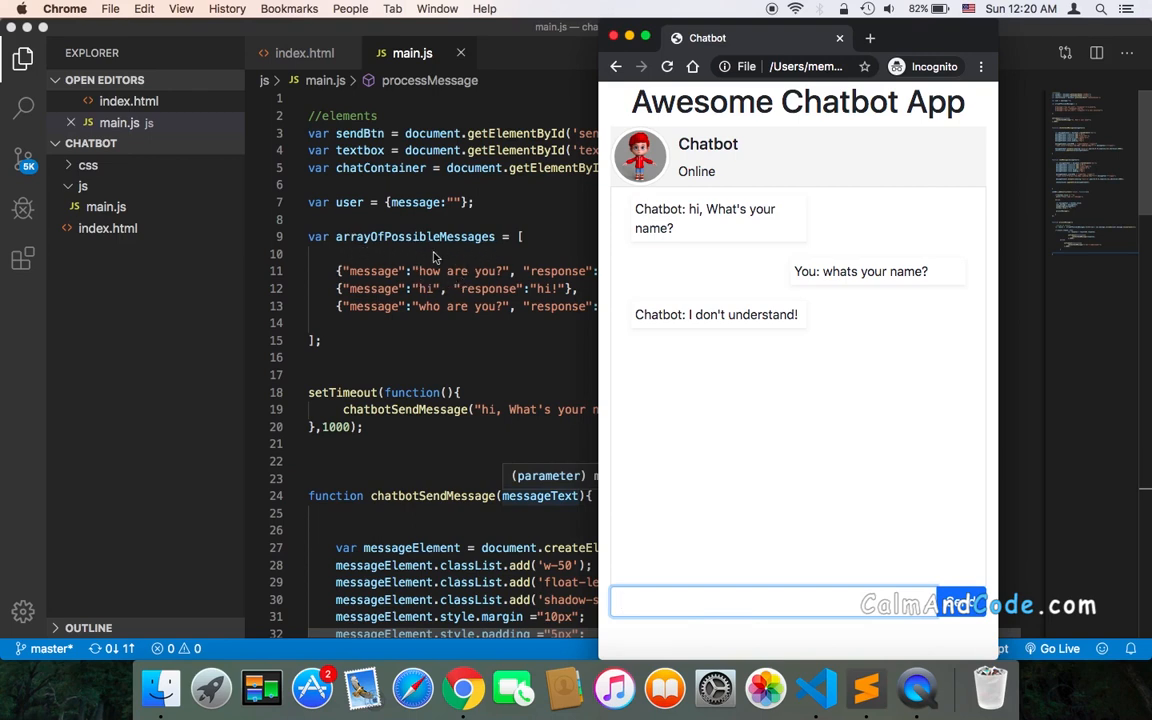
mouse_move(750, 376)
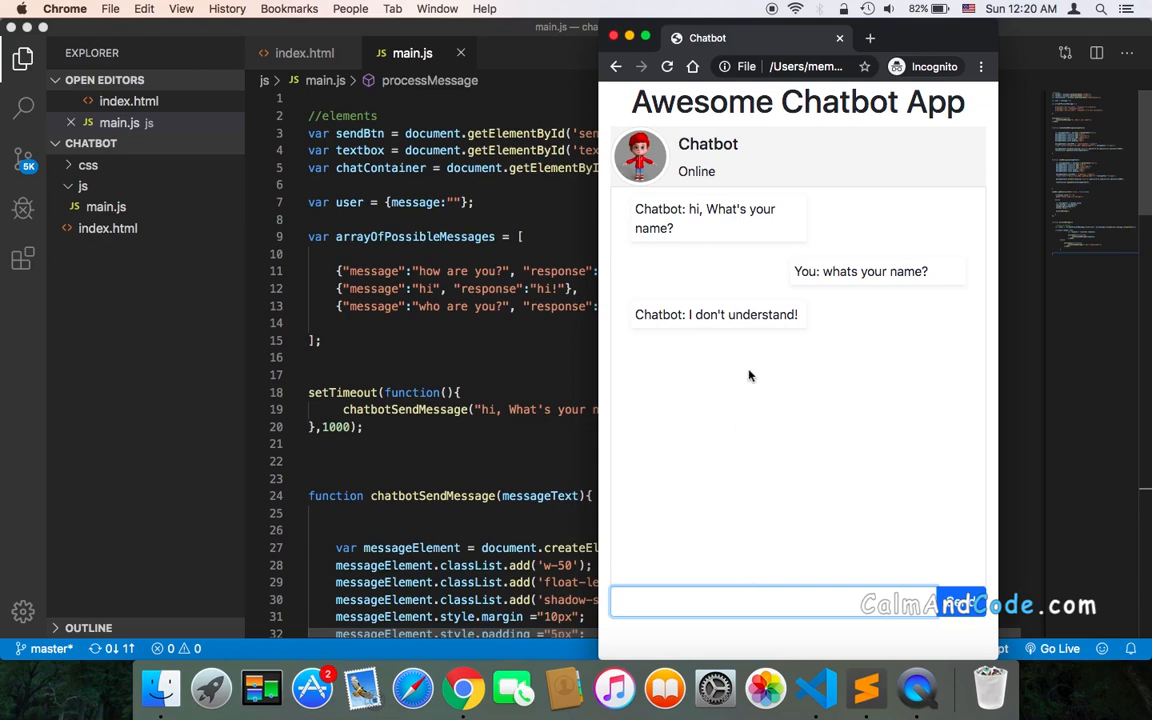
mouse_move(708, 330)
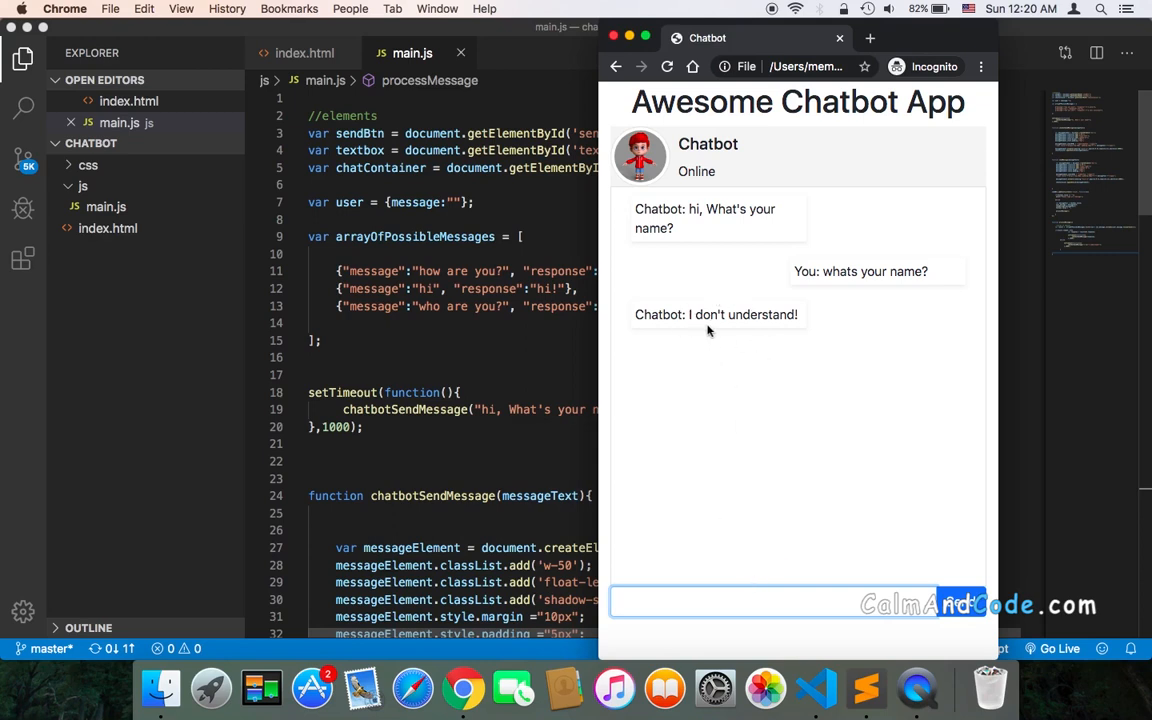
click(760, 596)
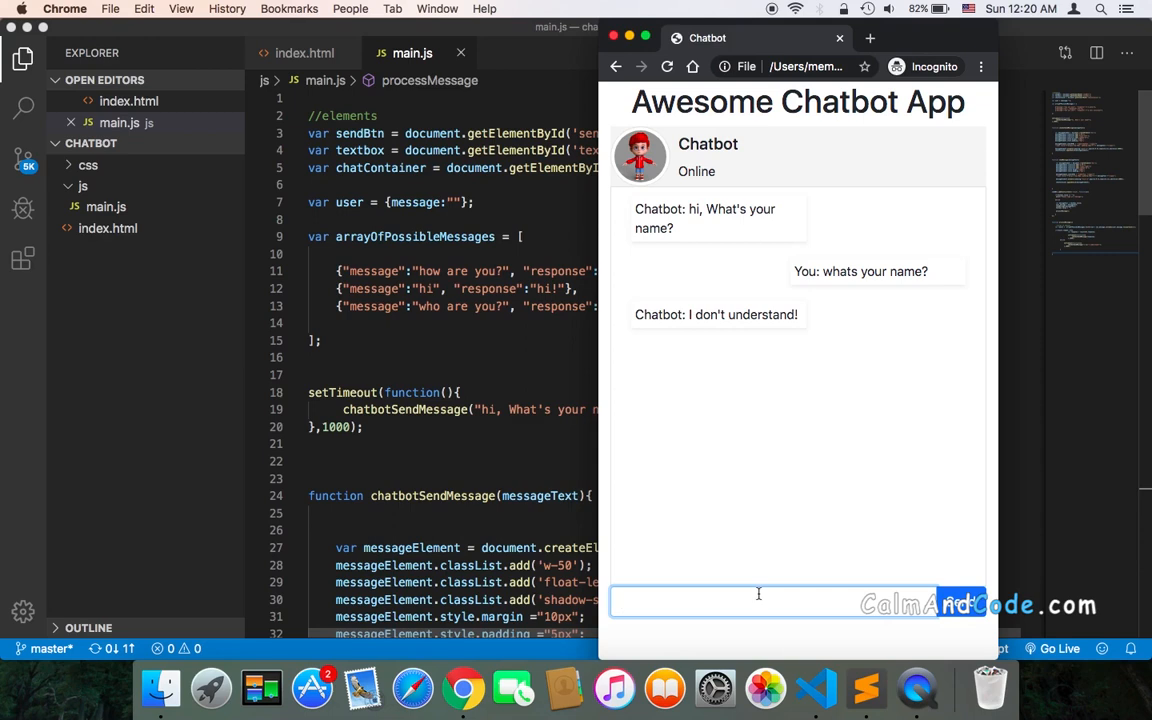
Send "what do you mean?" and get the same "I don't understand!" reply.
text(what do you)
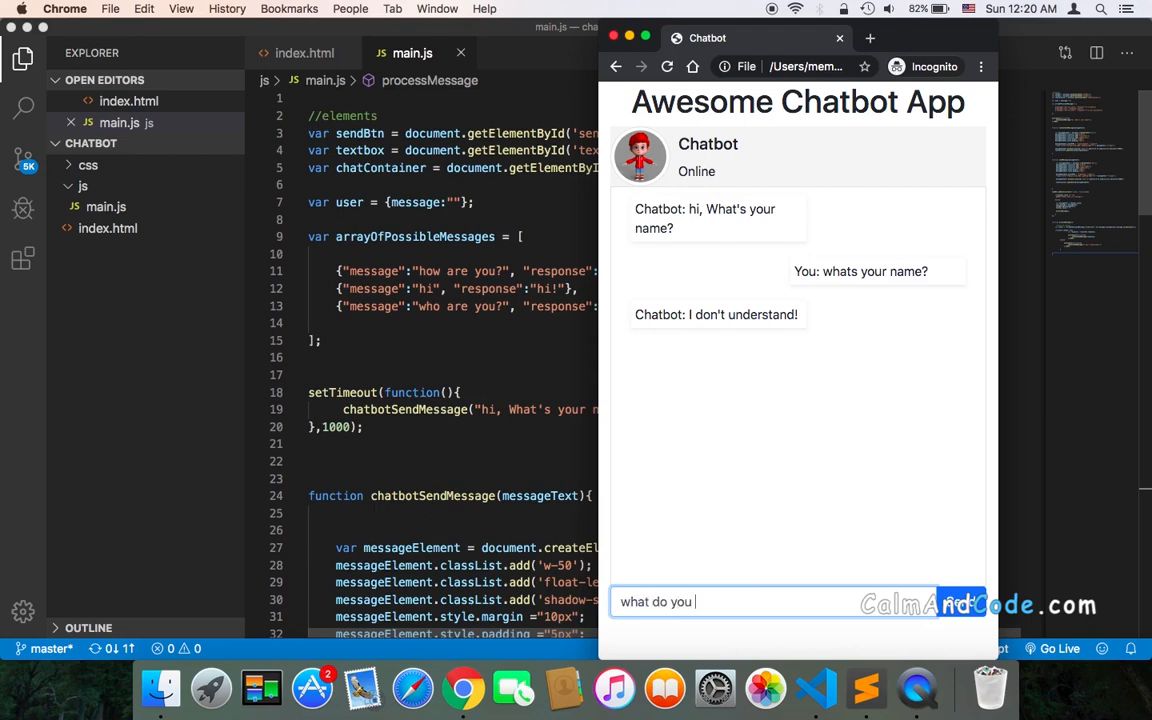
text(men)
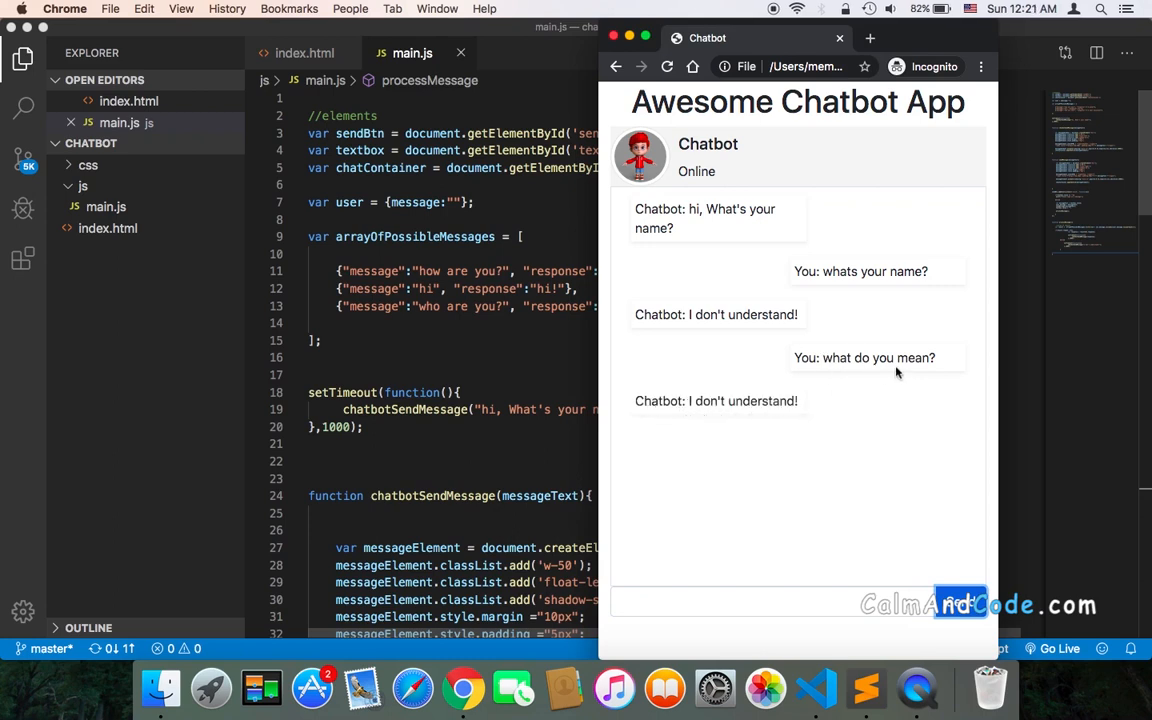
mouse_move(392, 262)
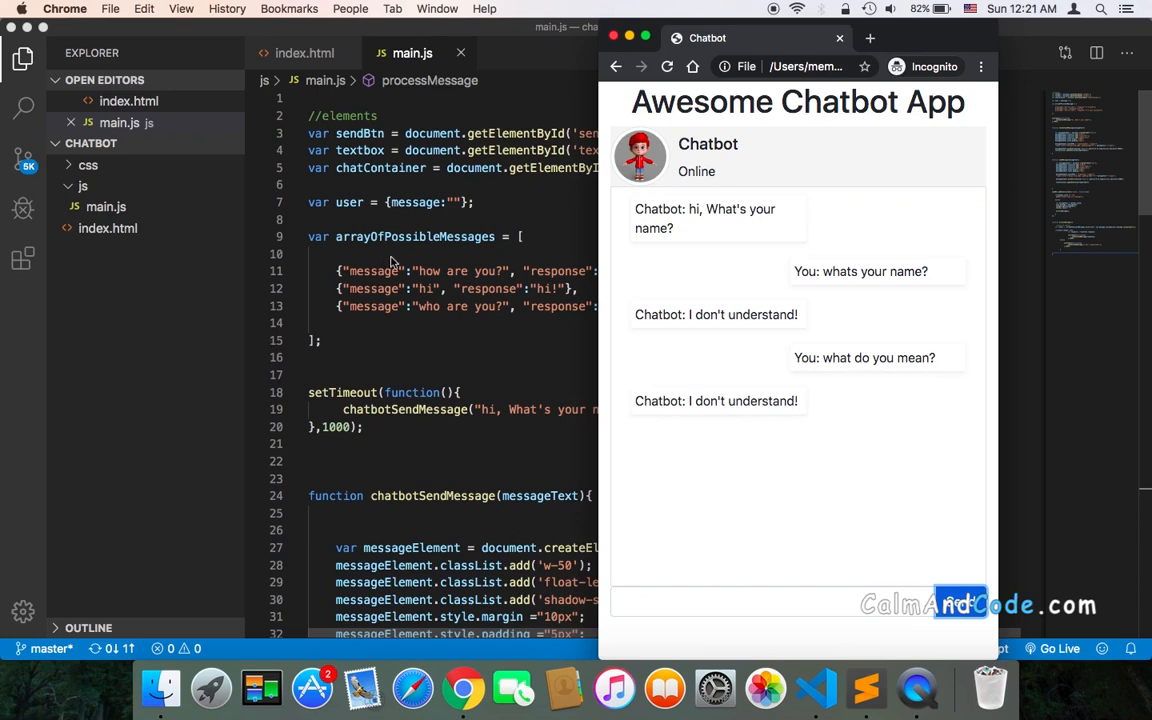
mouse_move(504, 388)
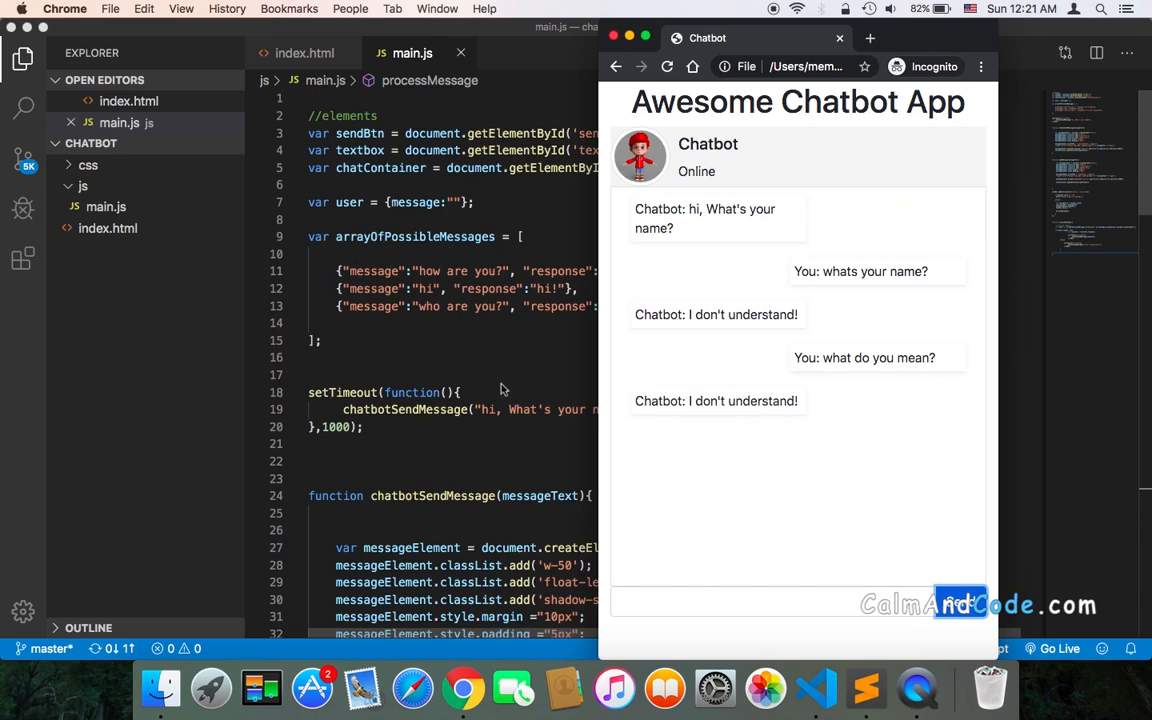